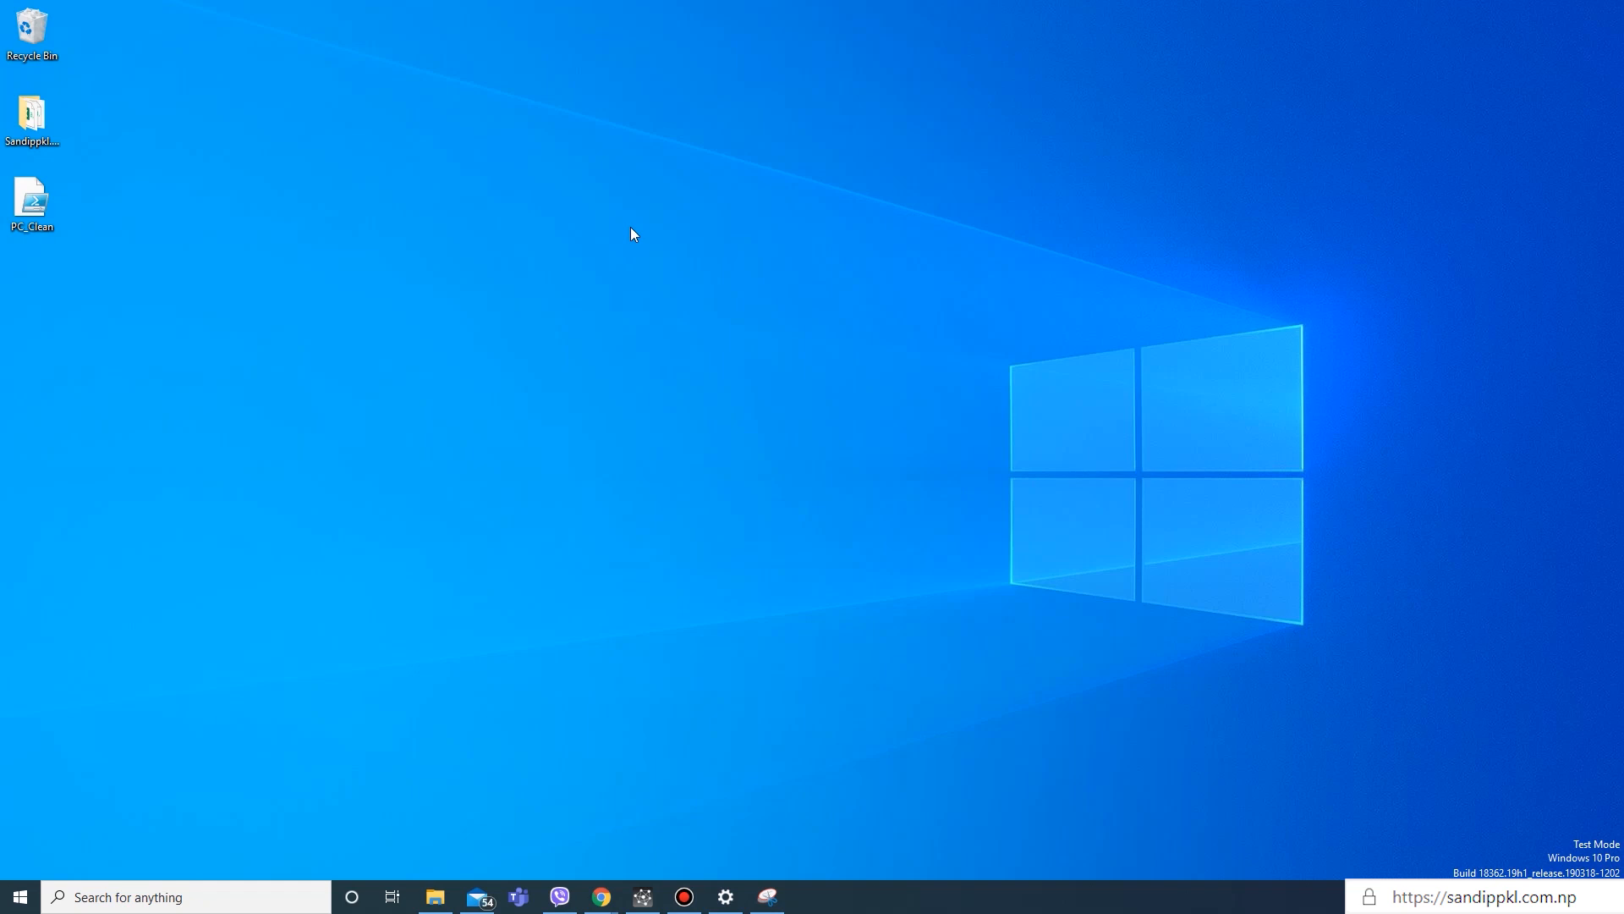
{"action": "mouse_move", "coordinate": [655, 865]}
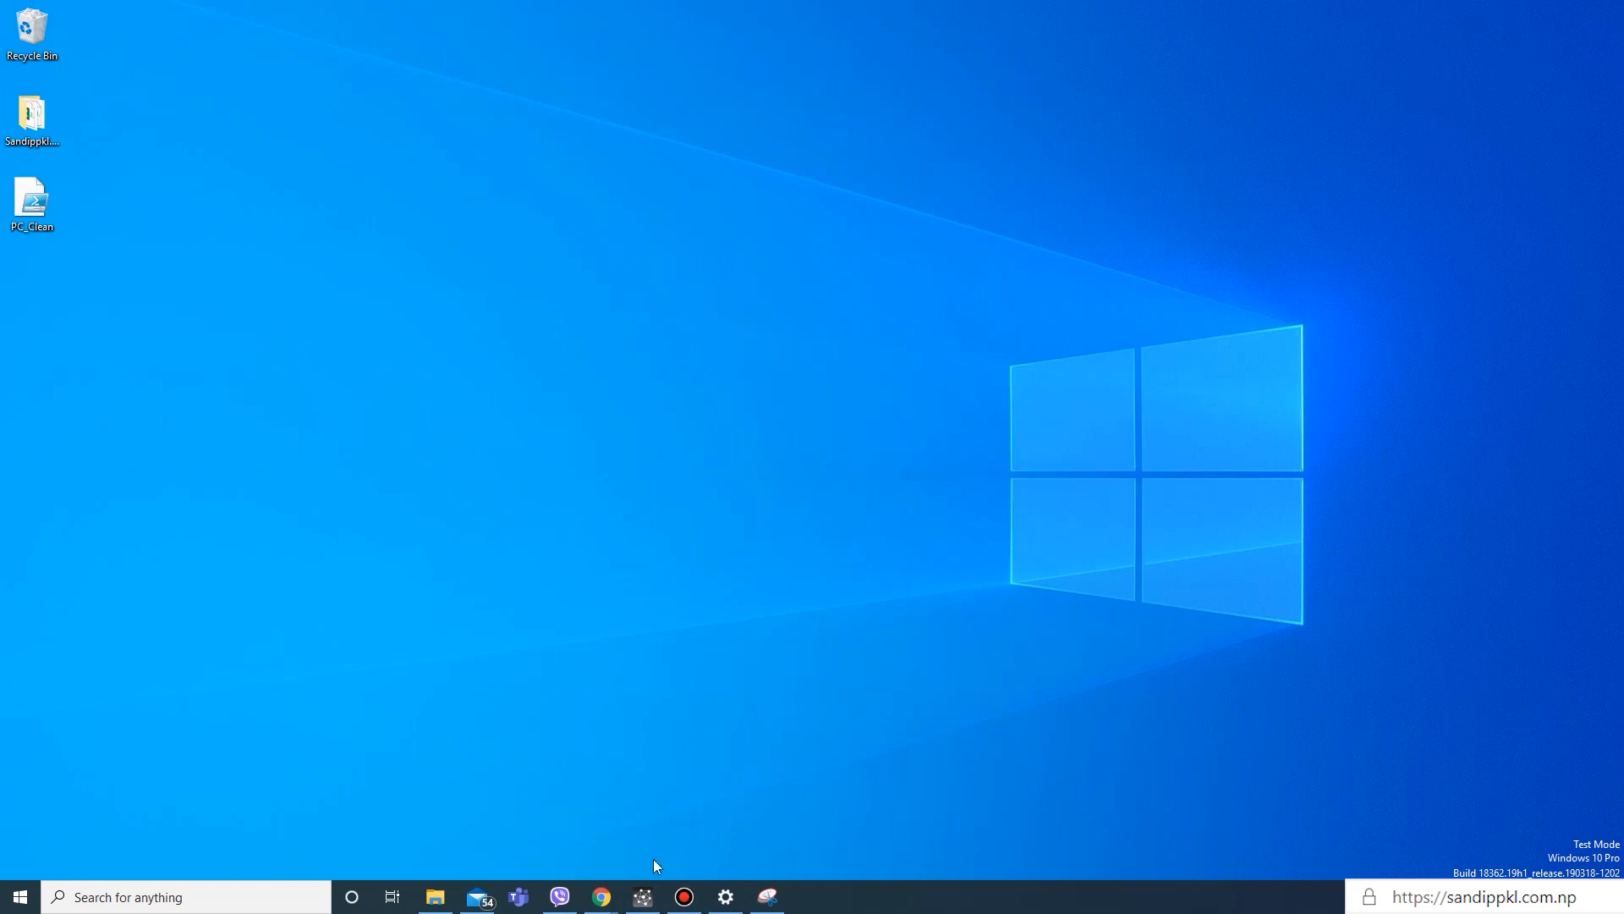
- Launch Chrome and open a new incognito window
{"action": "left_click", "coordinate": [598, 896]}
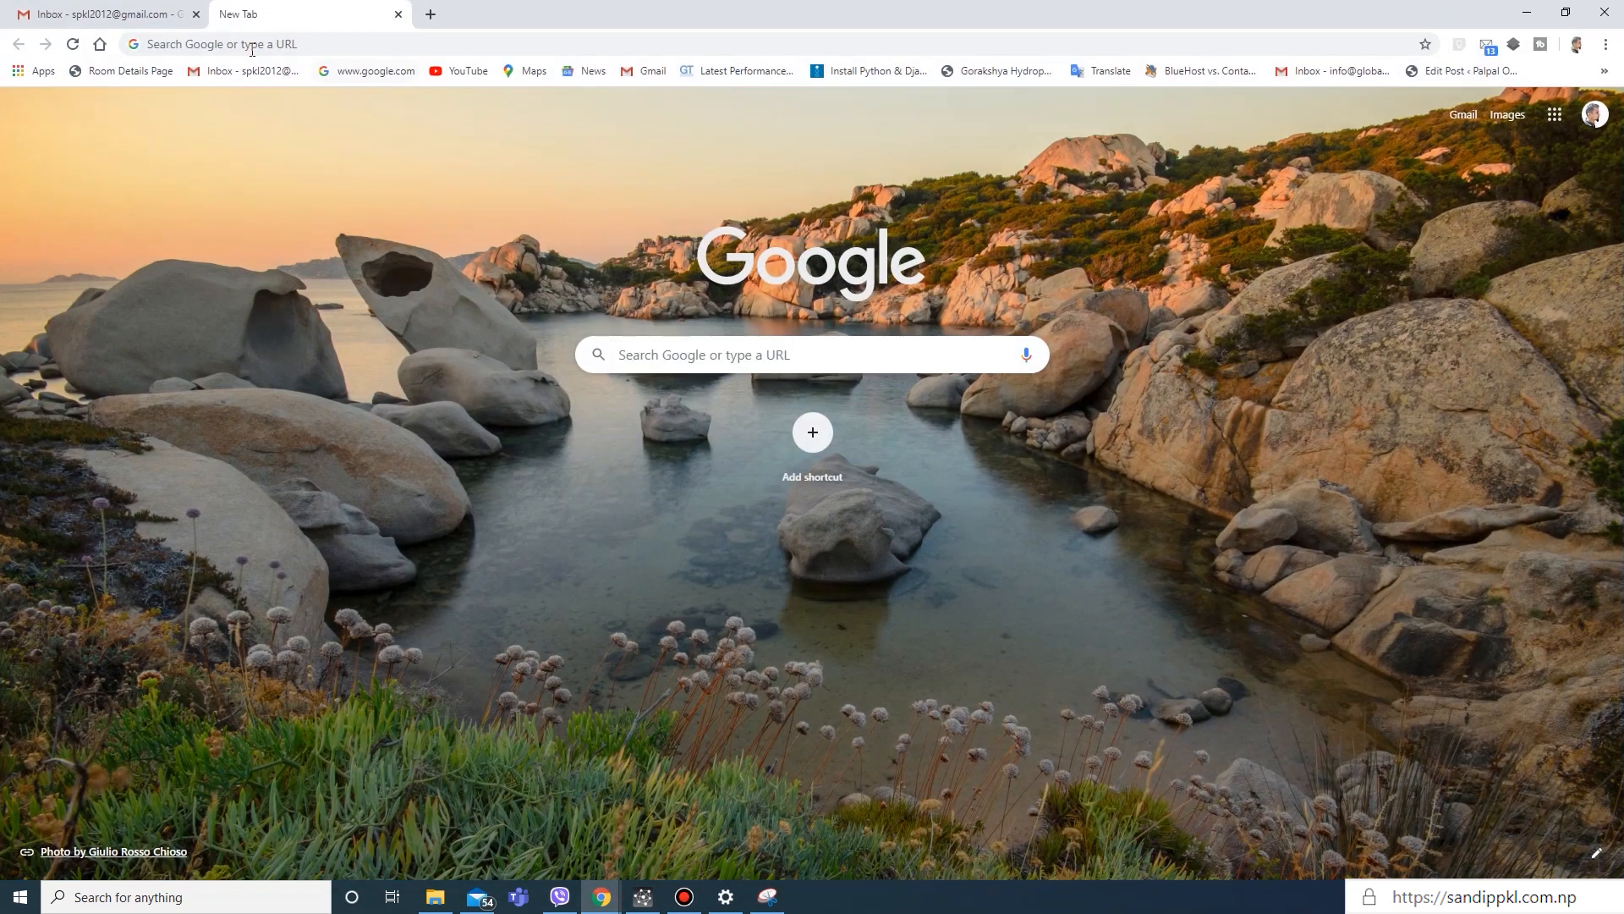
{"action": "left_click", "coordinate": [1606, 44]}
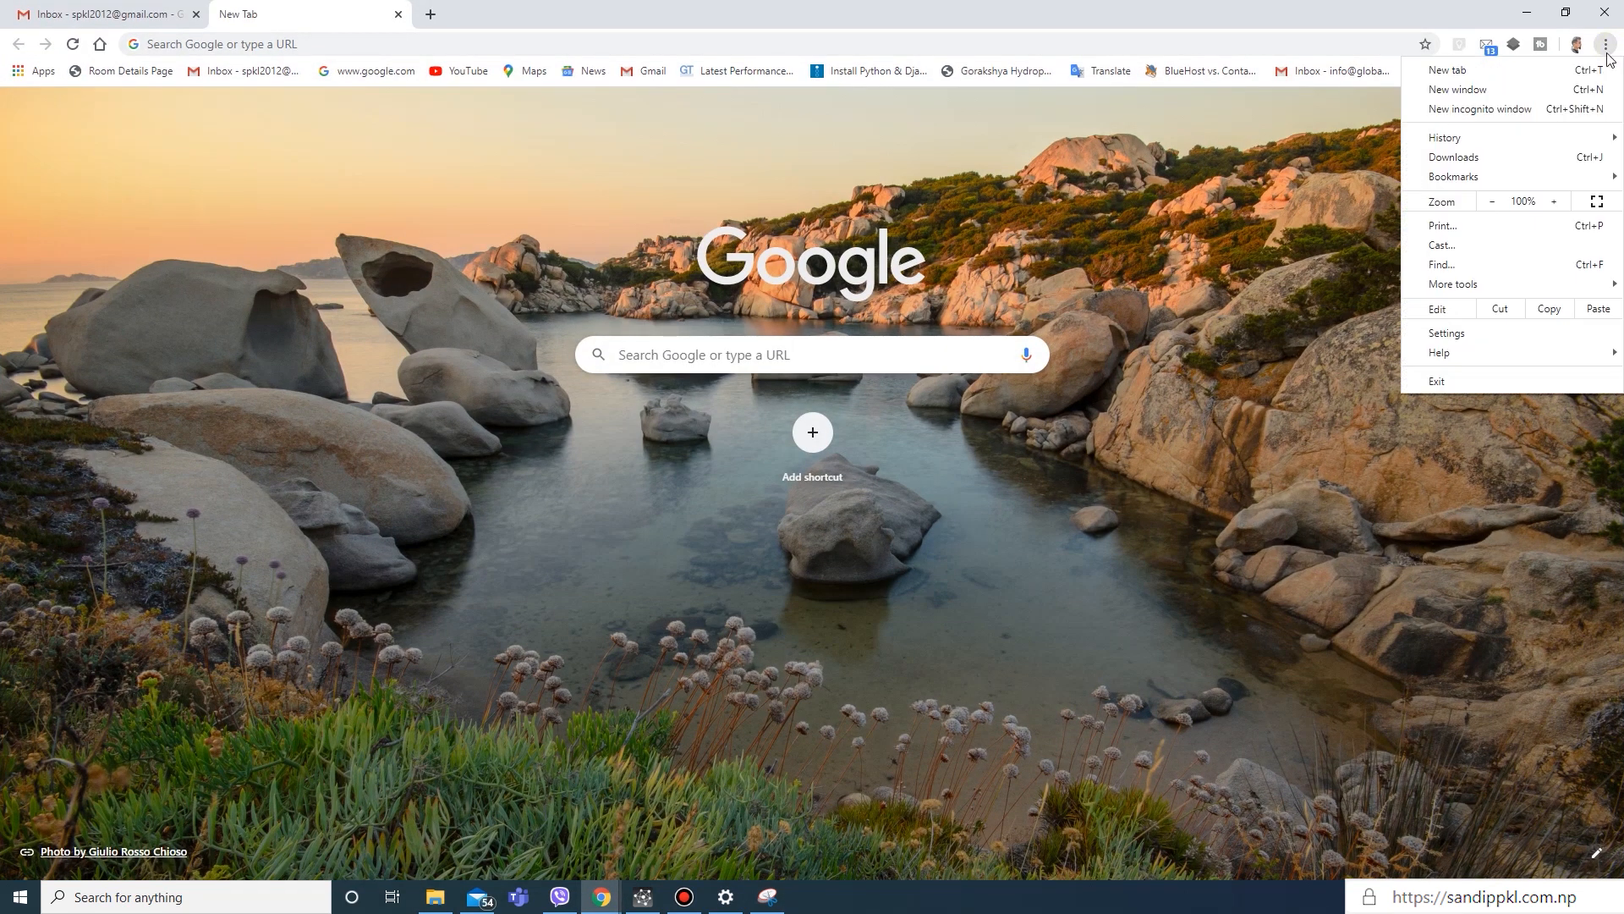
{"action": "left_click", "coordinate": [1480, 110]}
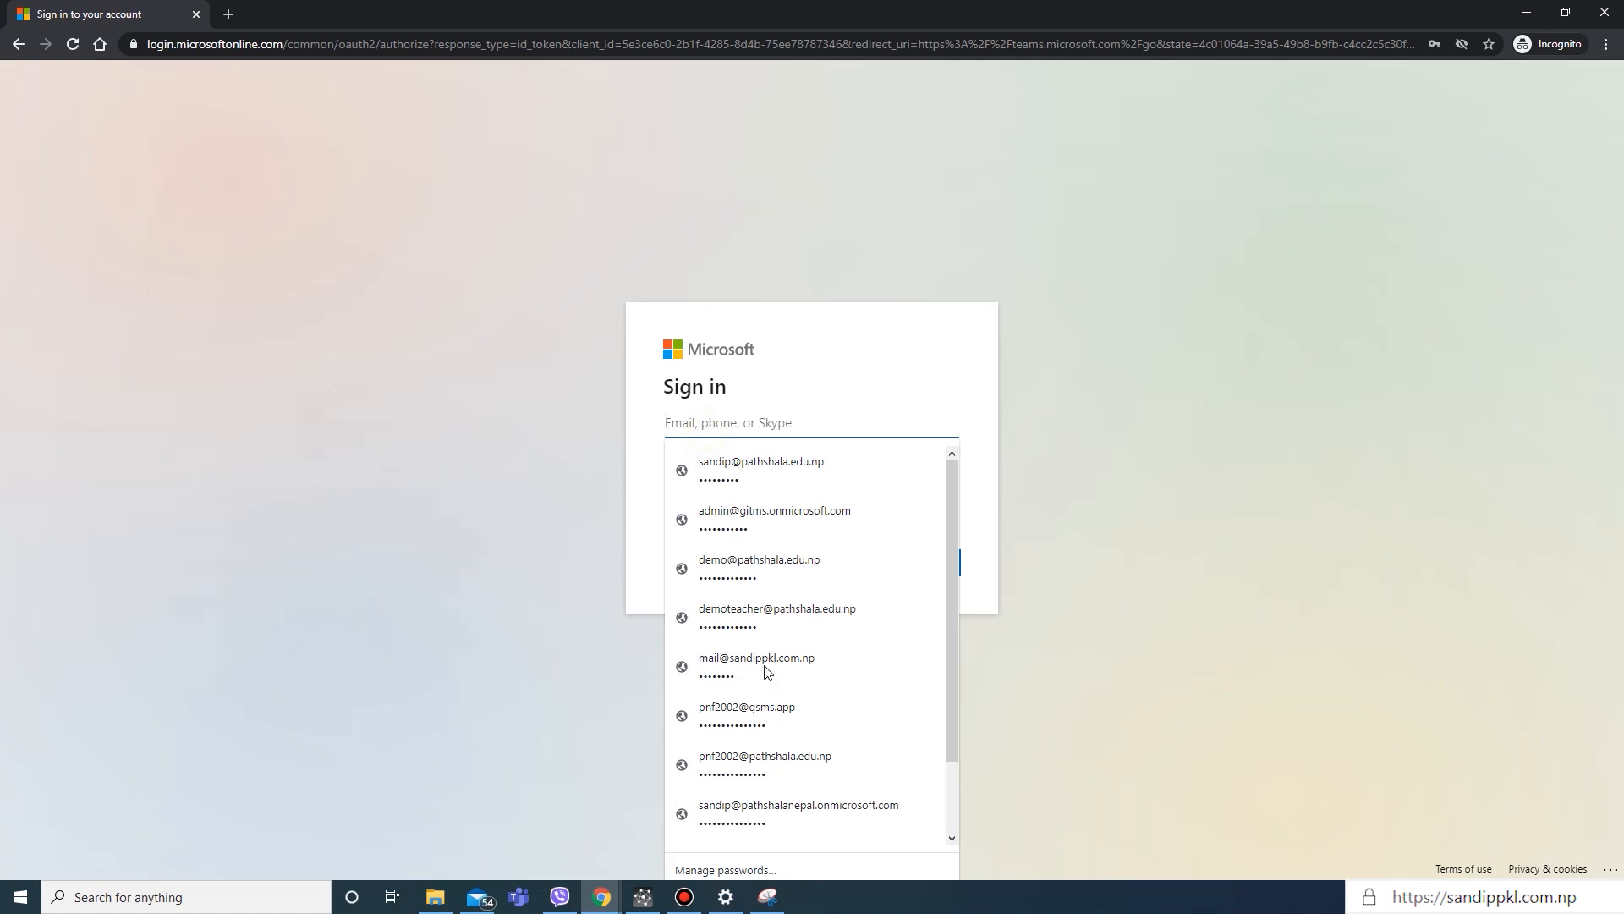
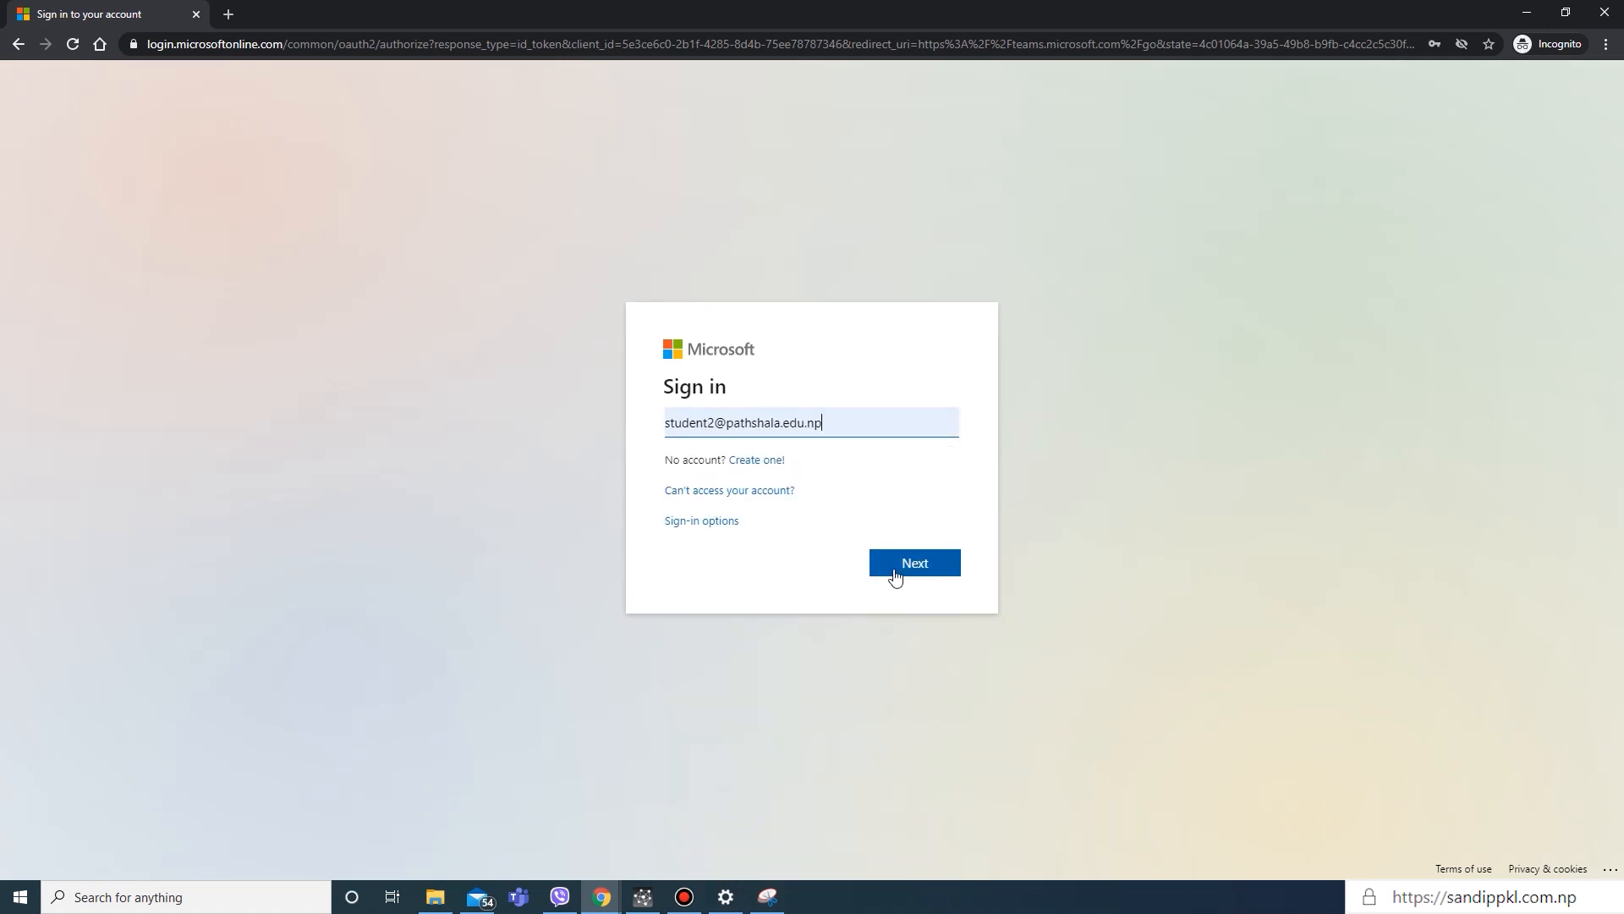
{"action": "left_click", "coordinate": [914, 562]}
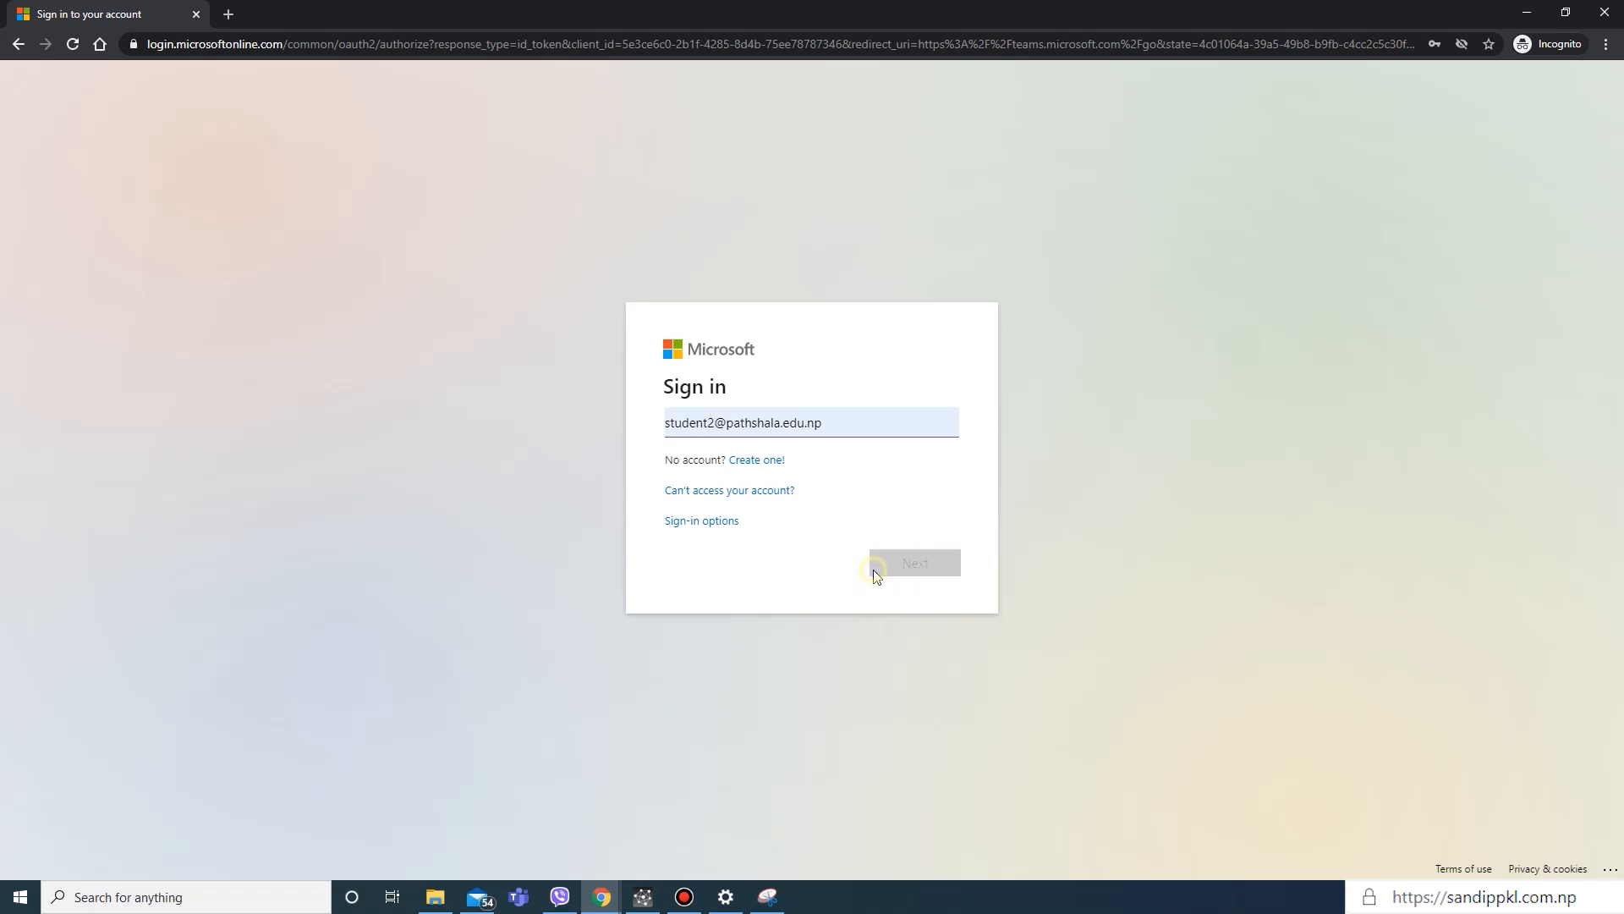
{"action": "left_click", "coordinate": [913, 563]}
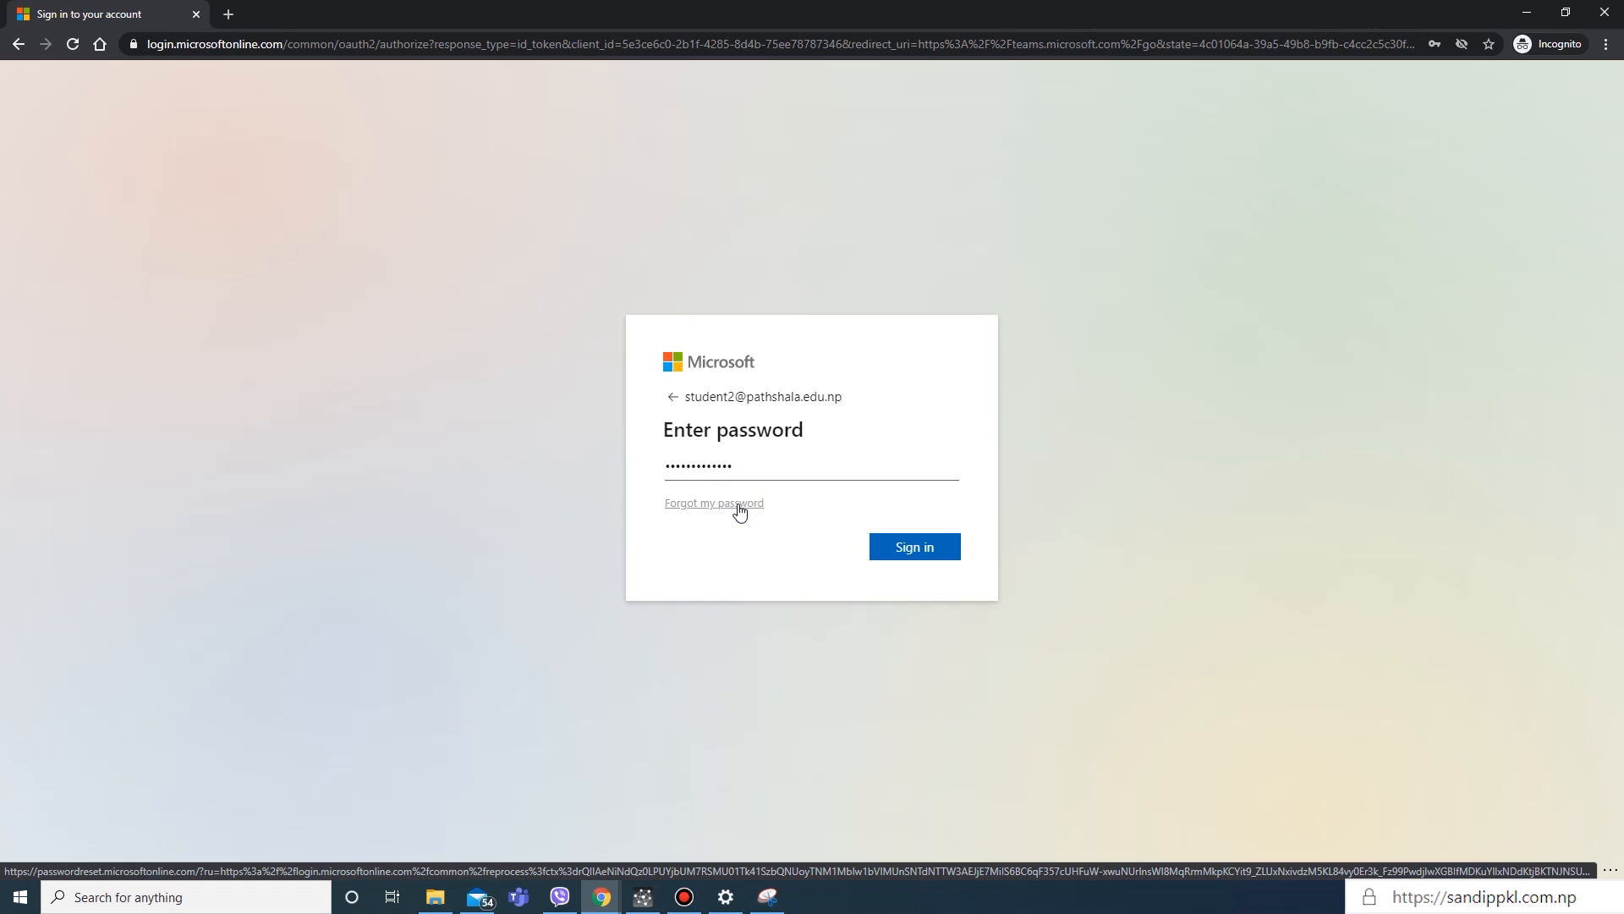
{"action": "left_click", "coordinate": [914, 546]}
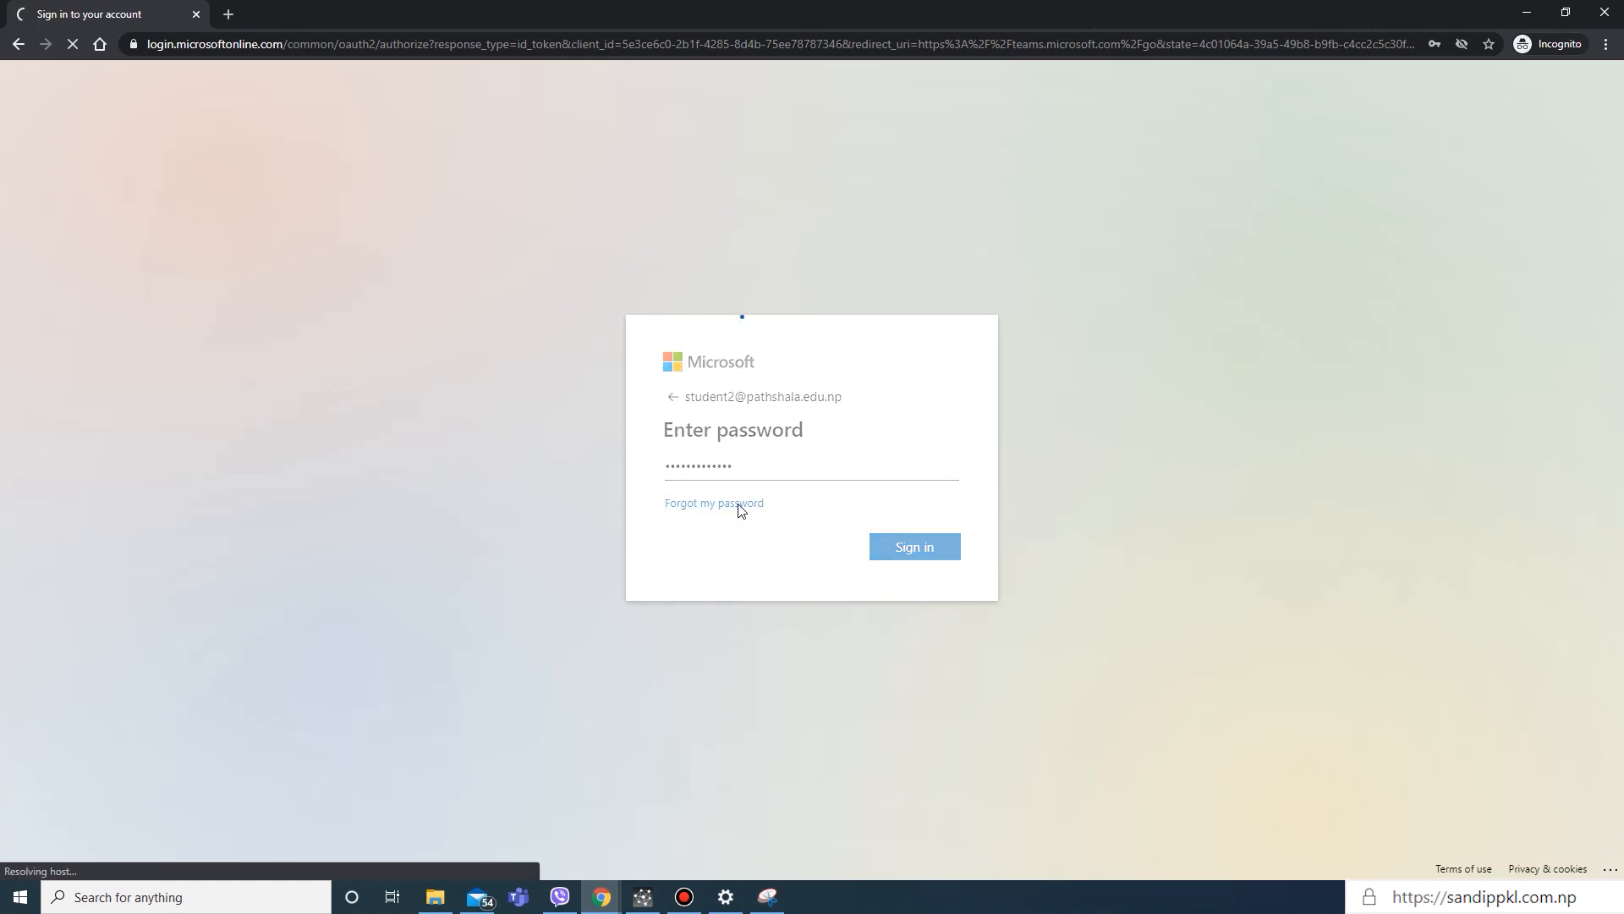
{"action": "left_click", "coordinate": [712, 504]}
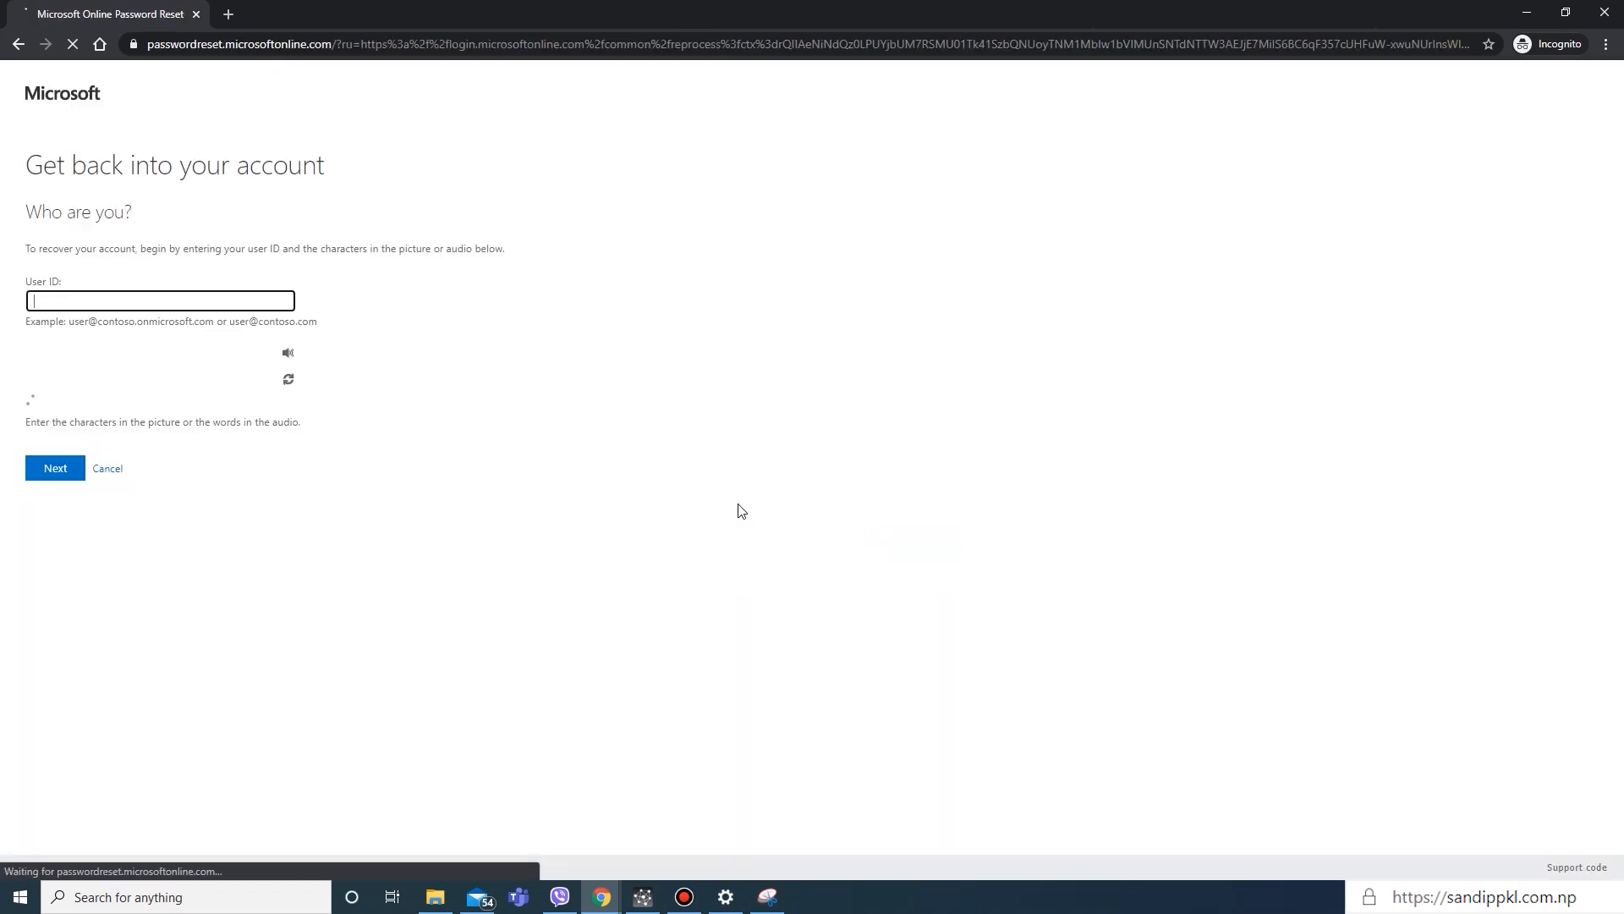
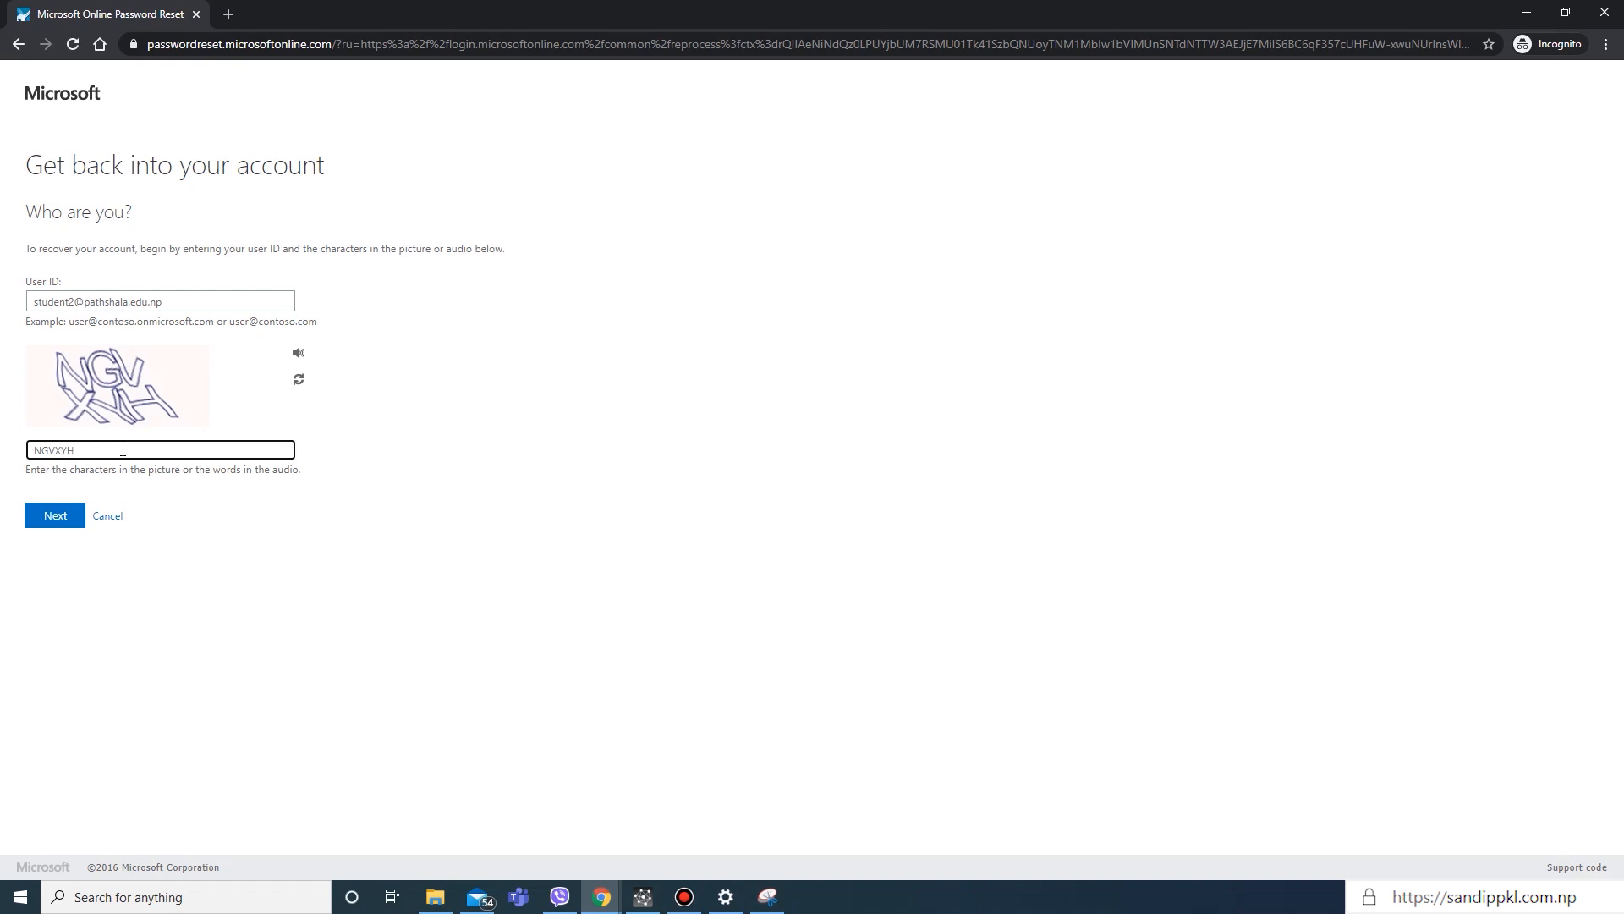
{"action": "left_click", "coordinate": [55, 515]}
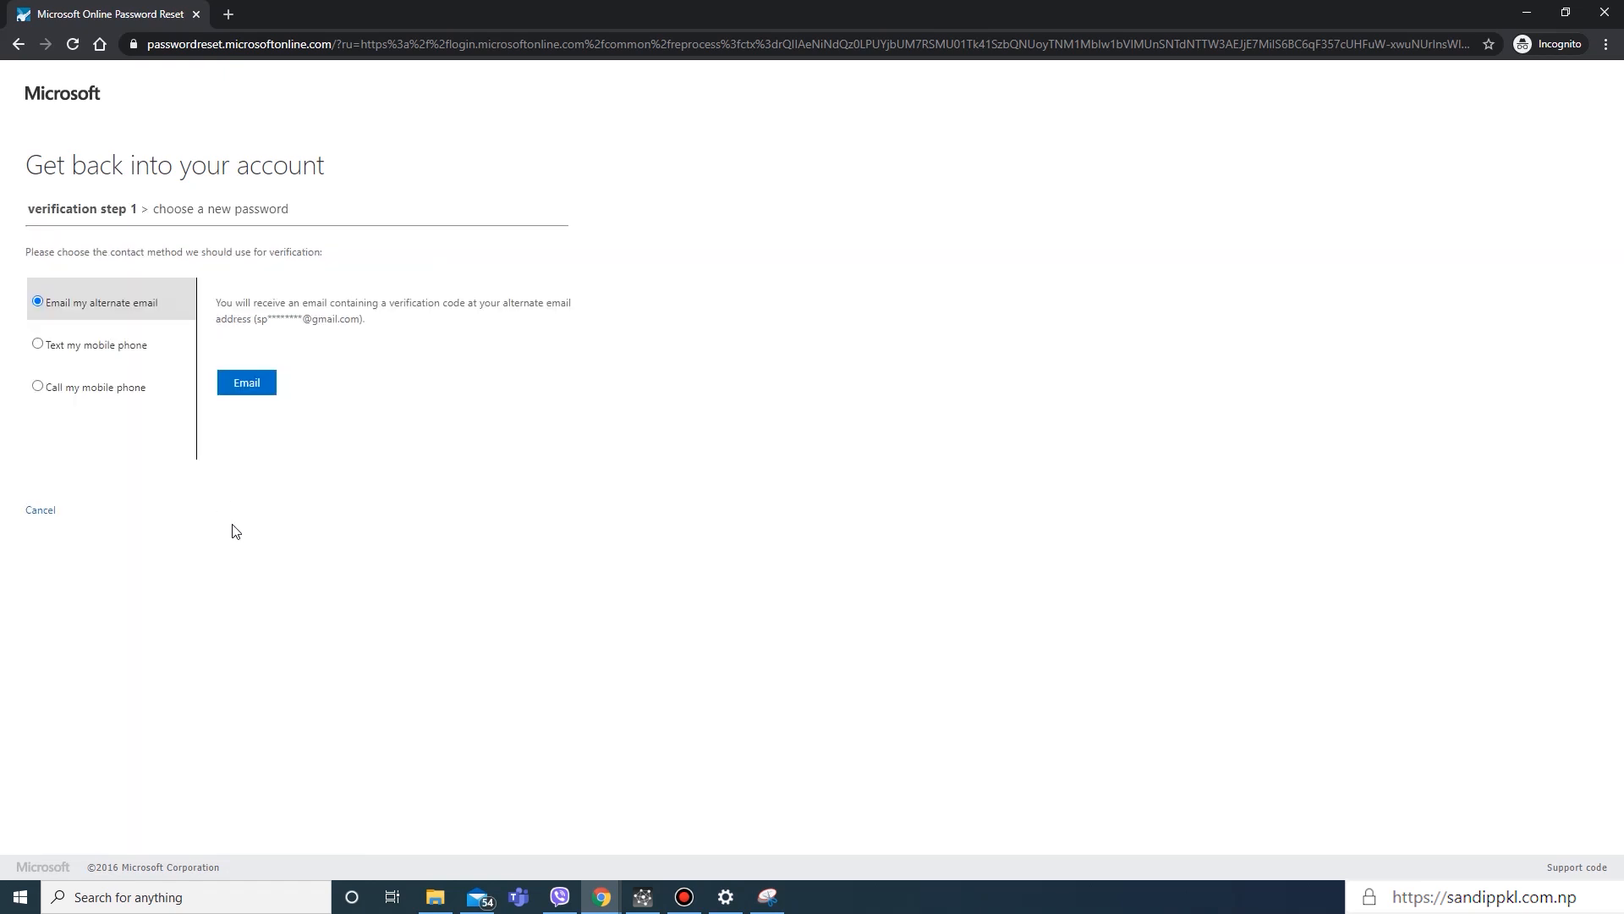
{"action": "mouse_move", "coordinate": [197, 225]}
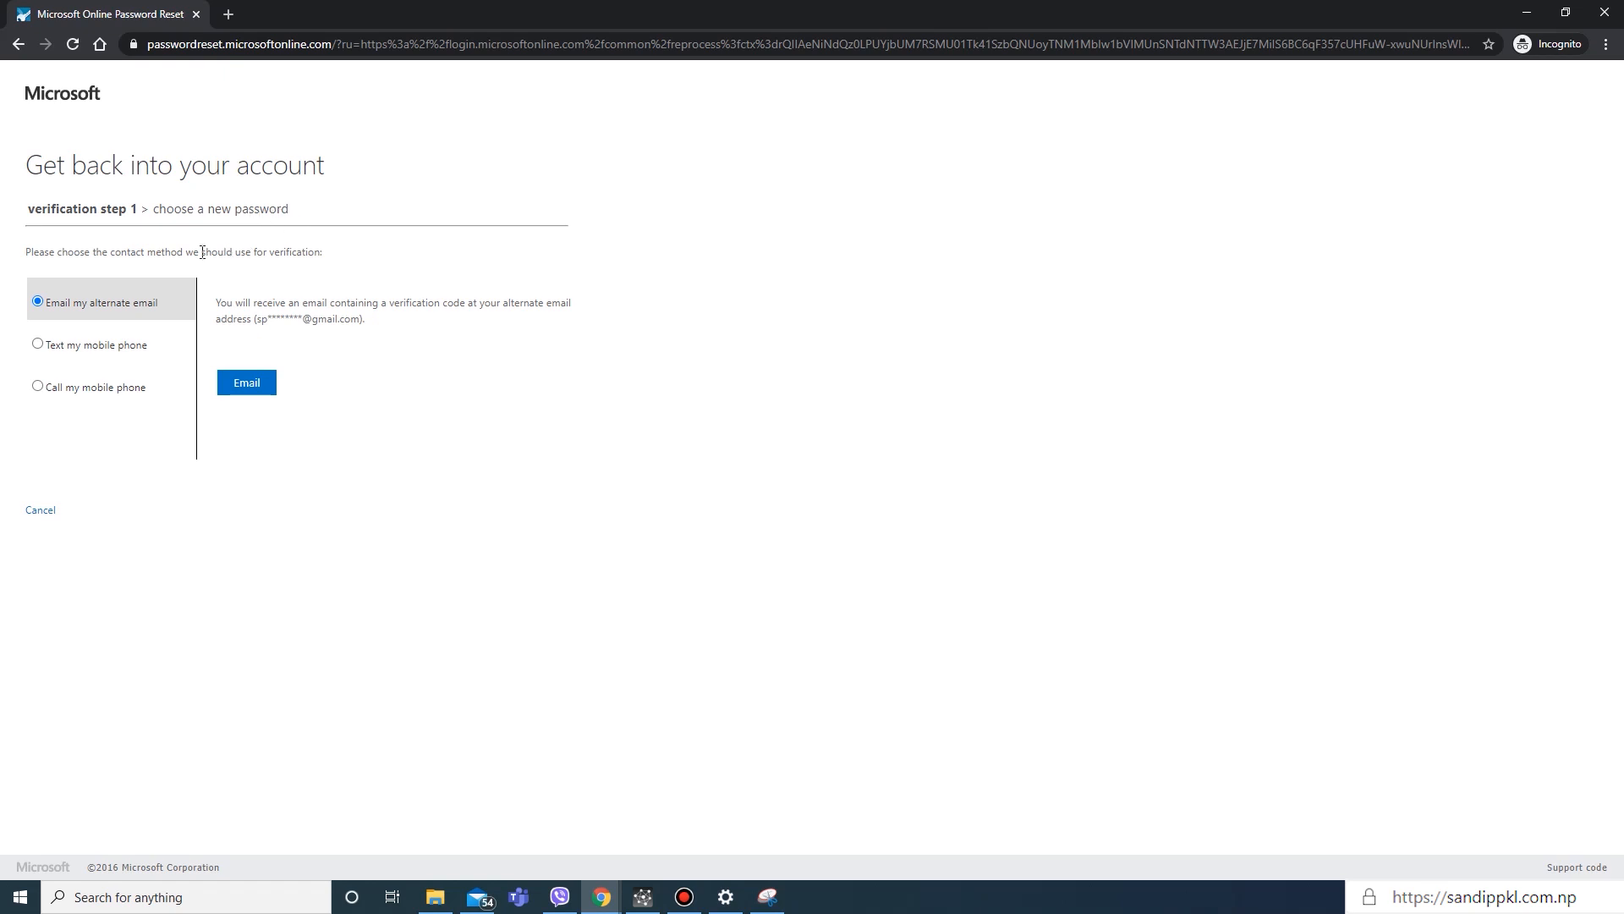
{"action": "mouse_move", "coordinate": [33, 334]}
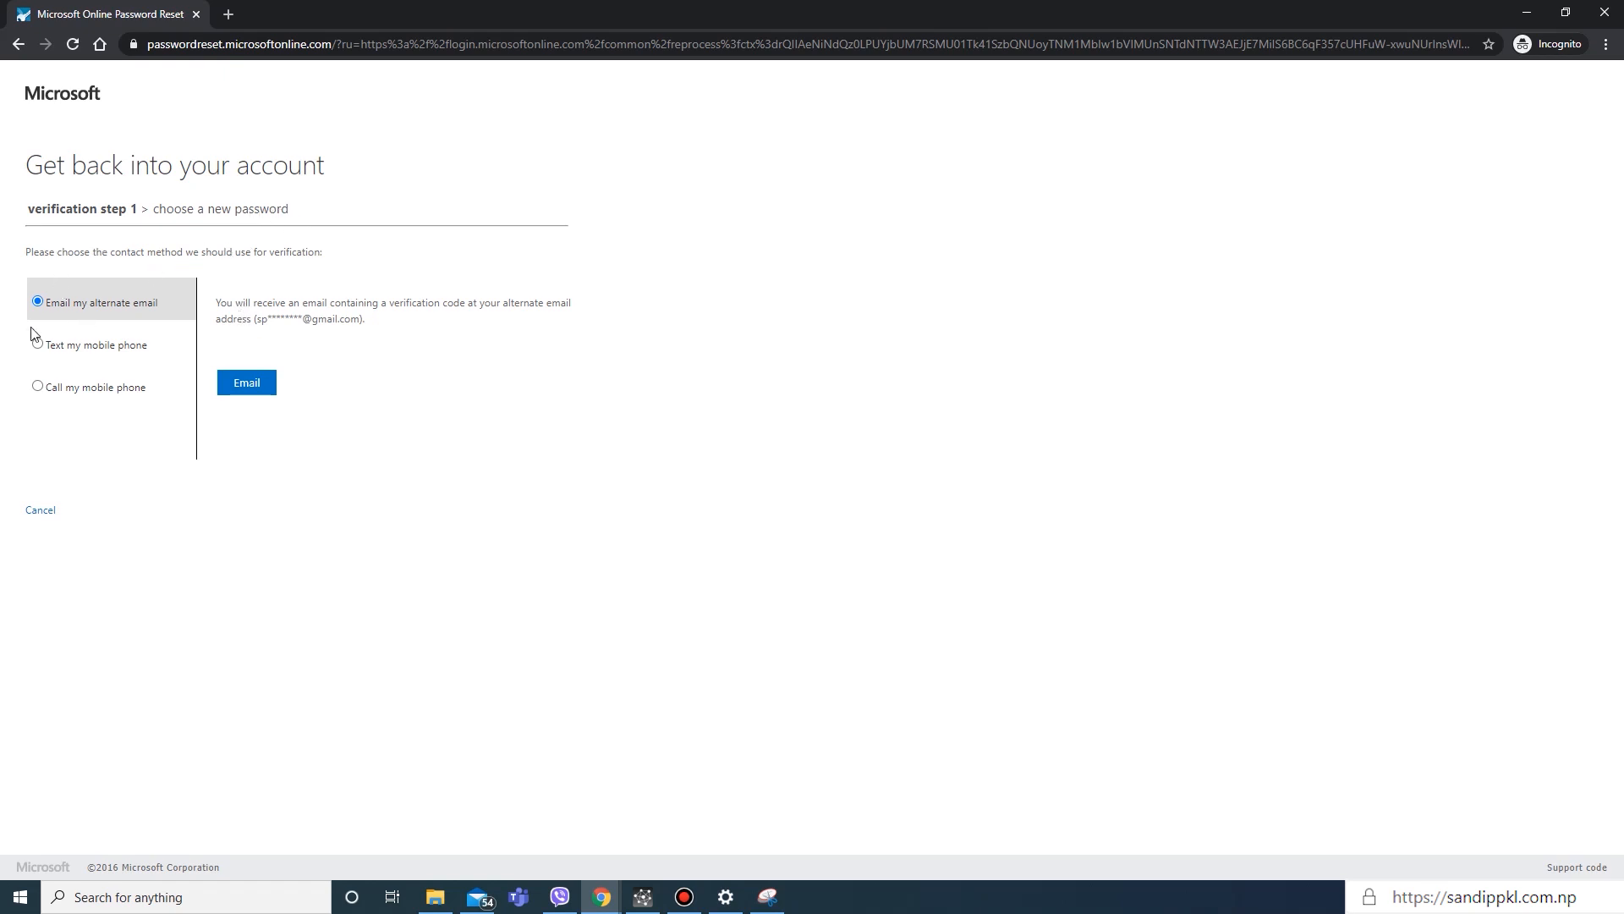
{"action": "left_click", "coordinate": [37, 345]}
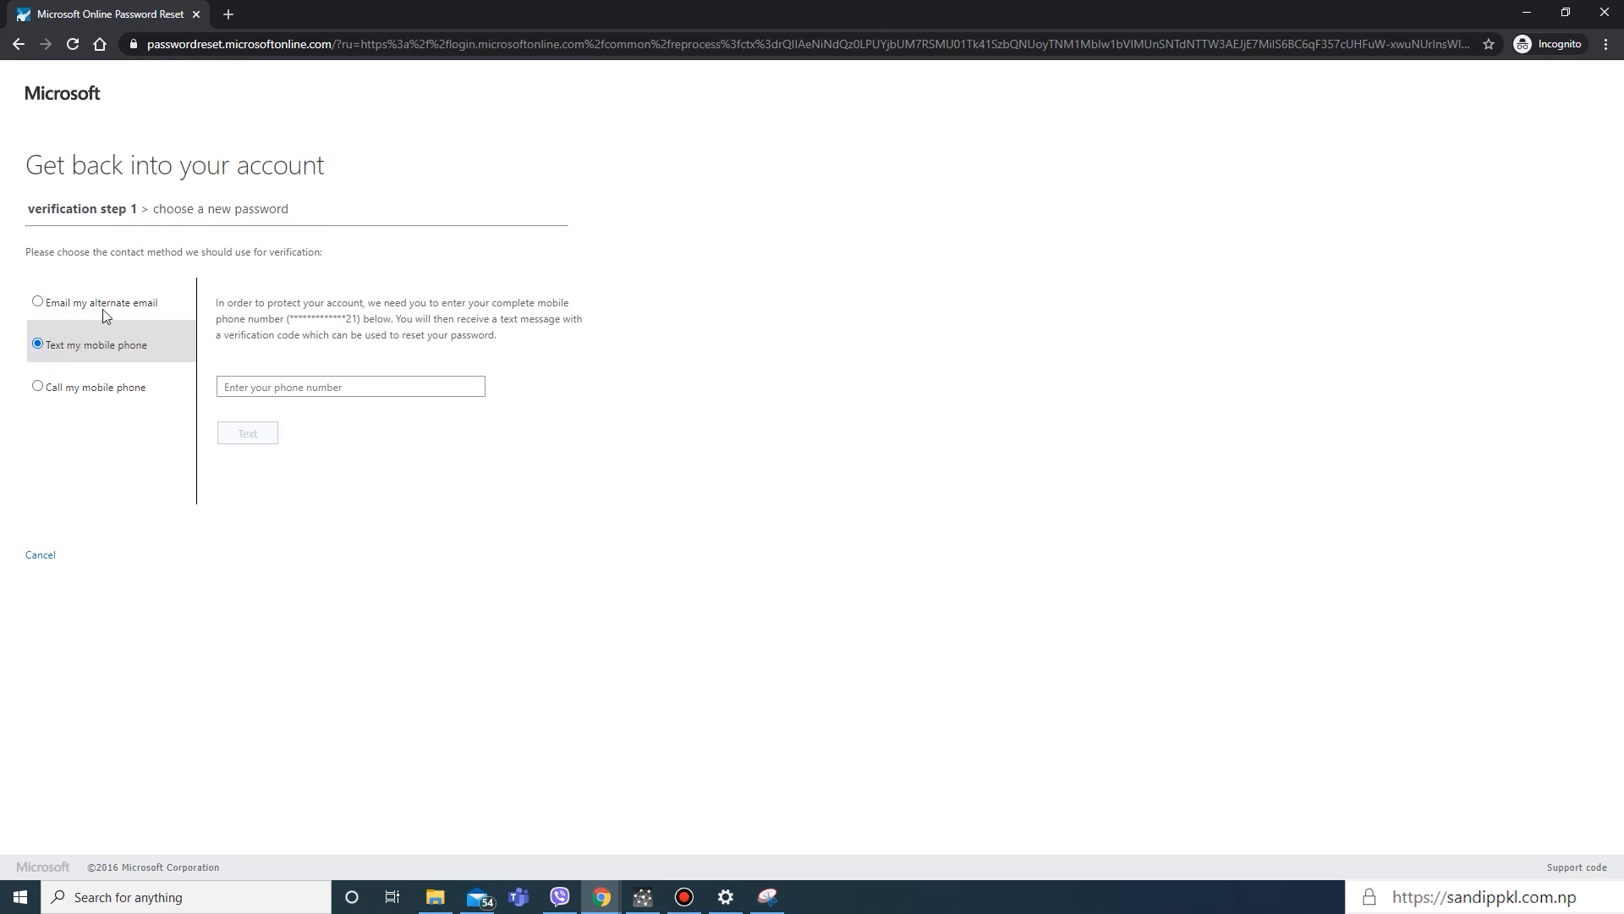
{"action": "mouse_move", "coordinate": [146, 359]}
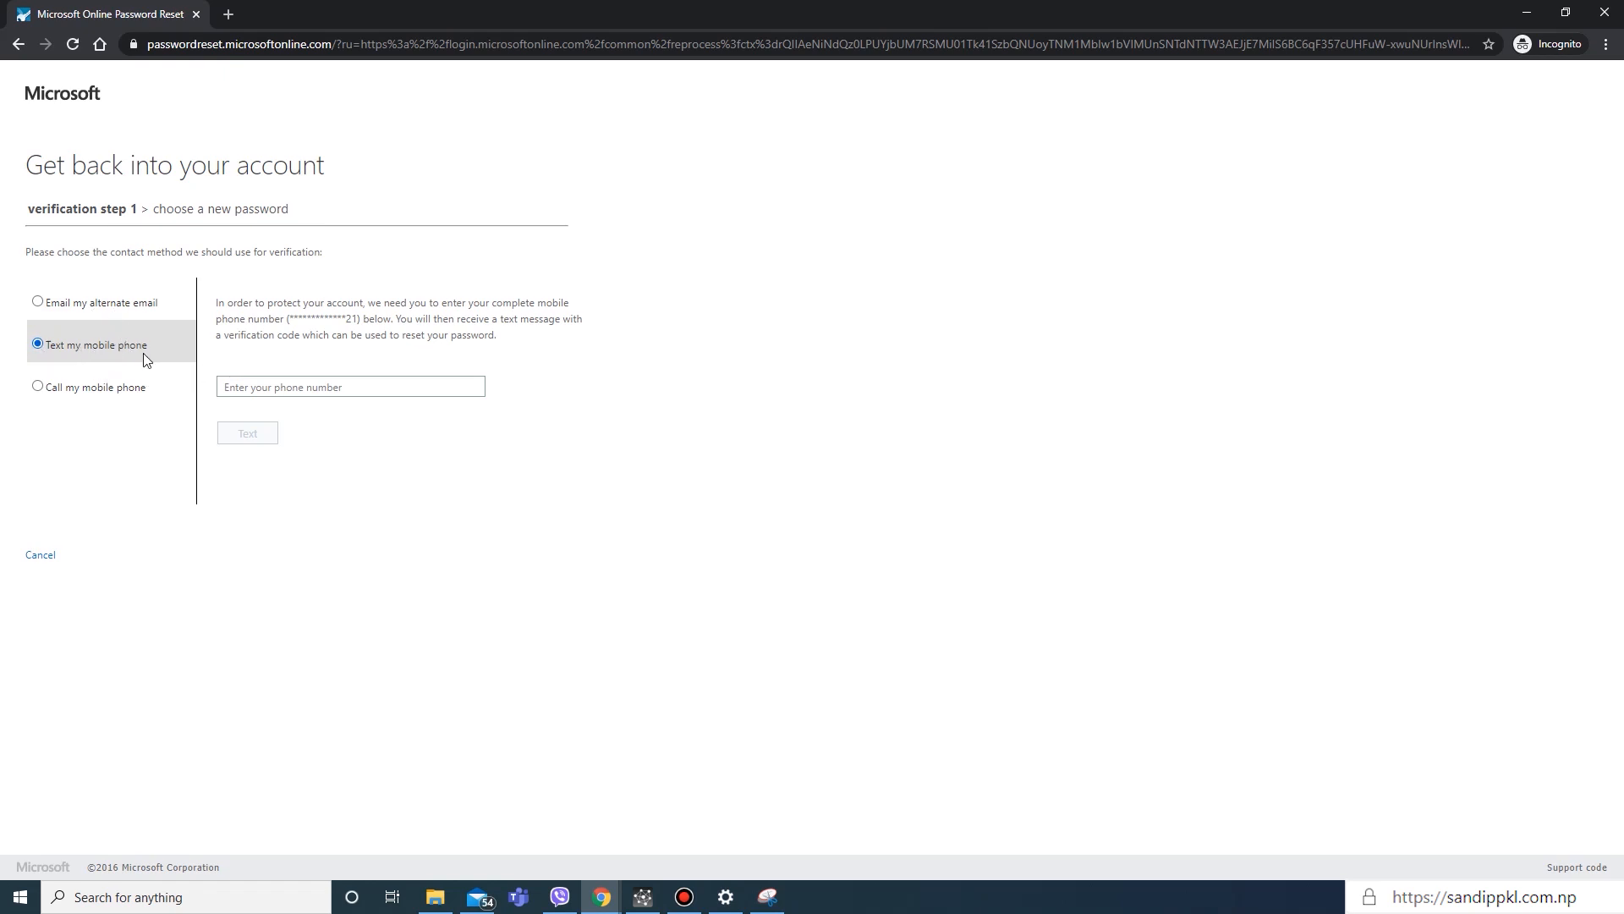
{"action": "mouse_move", "coordinate": [84, 360]}
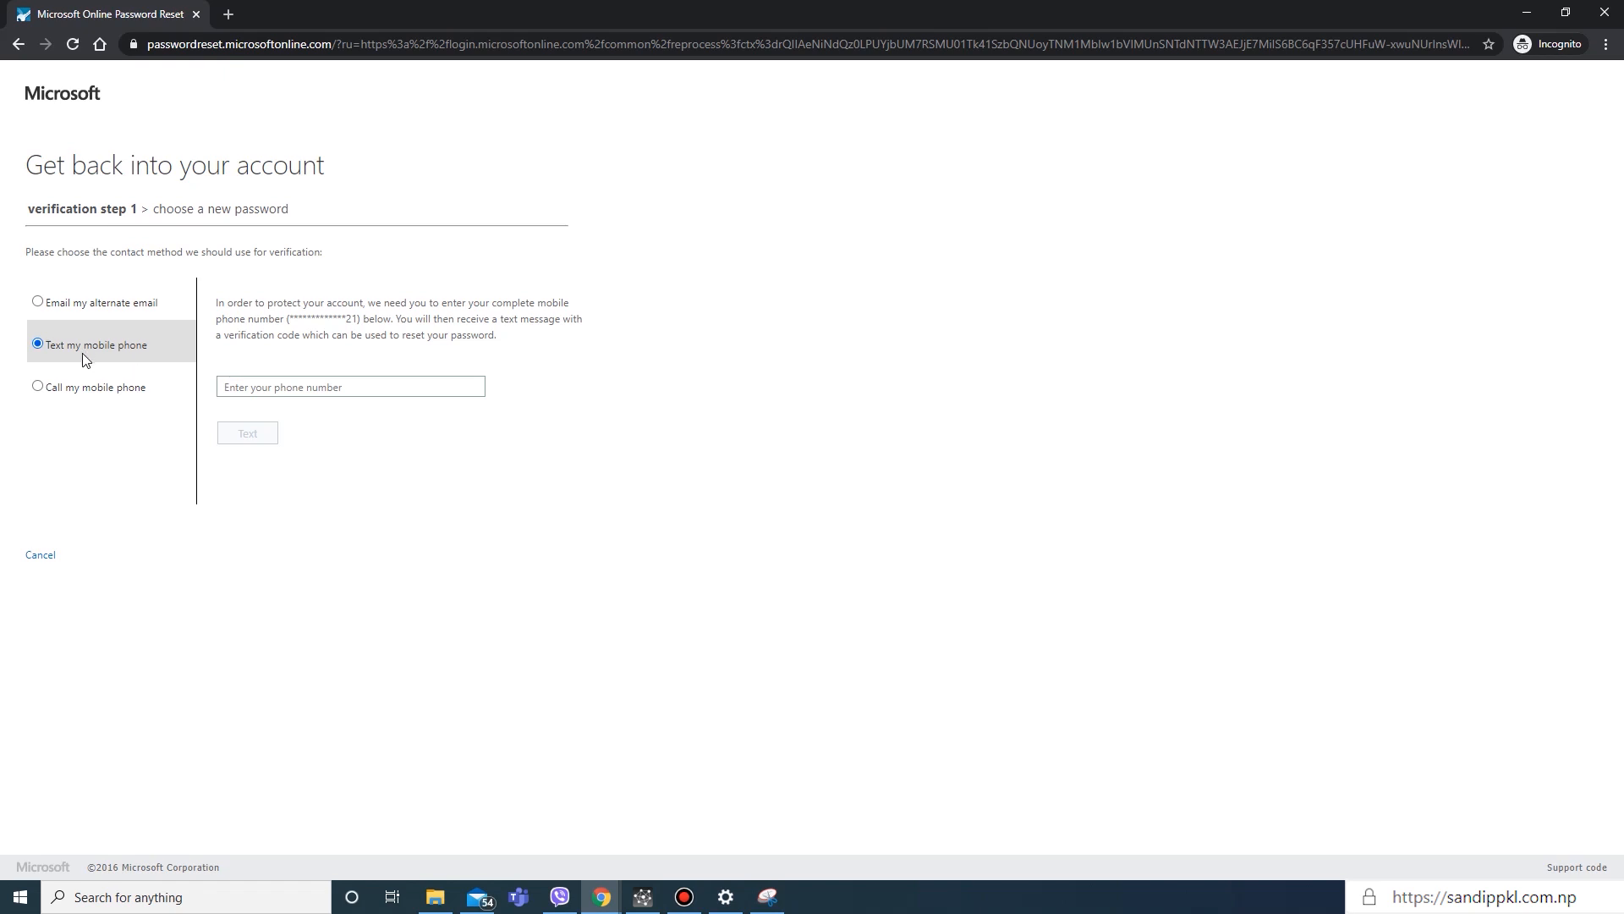
{"action": "left_click", "coordinate": [351, 387]}
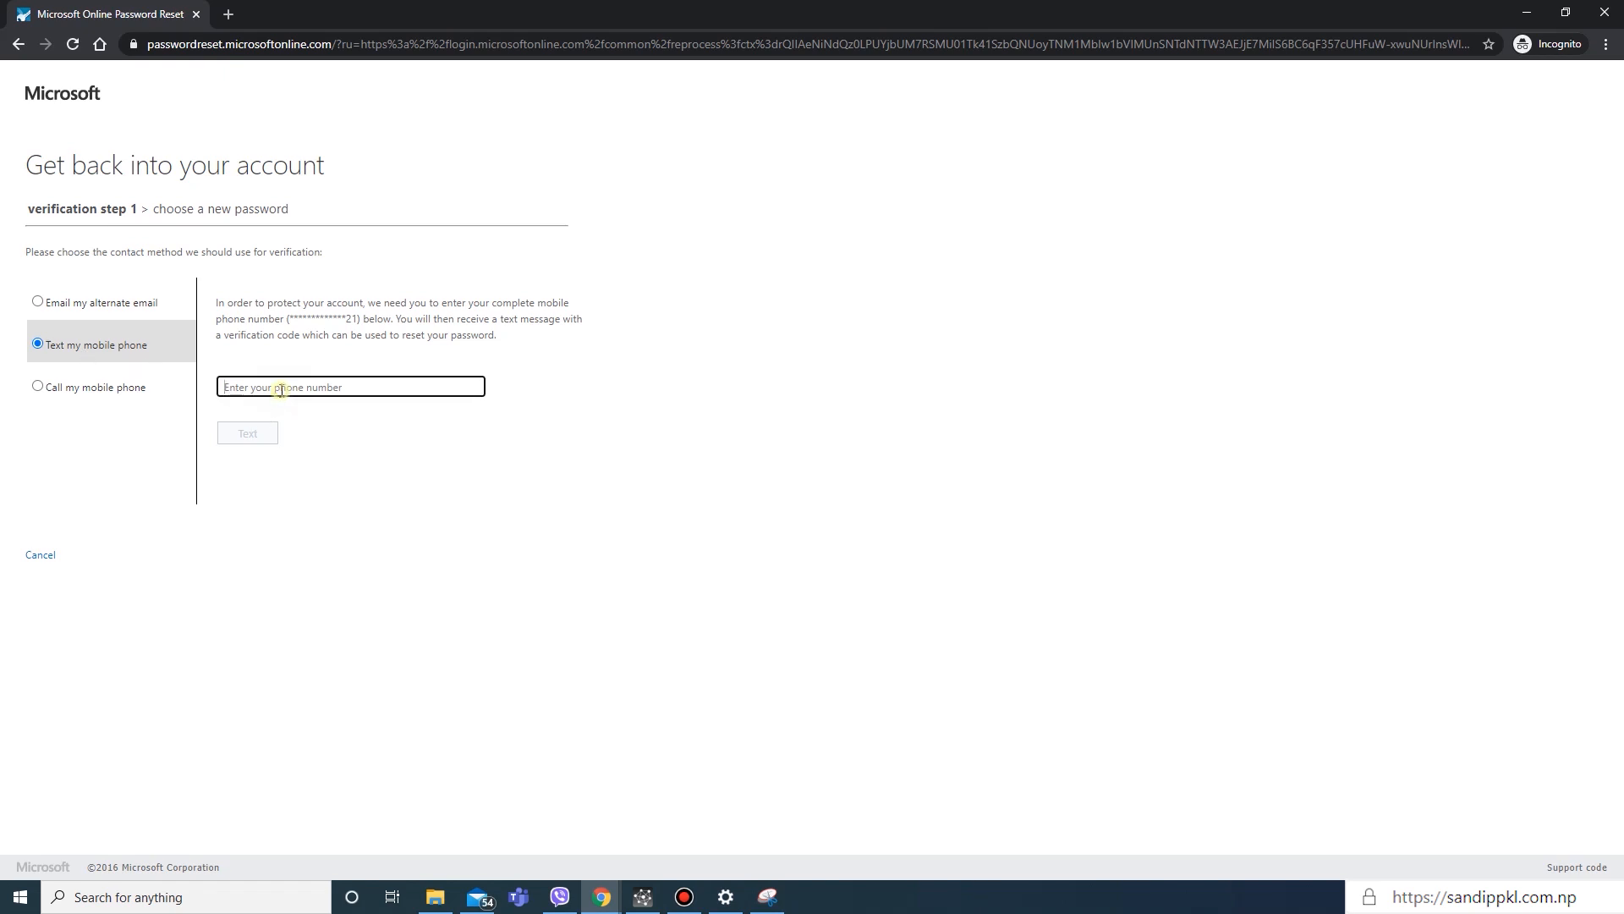
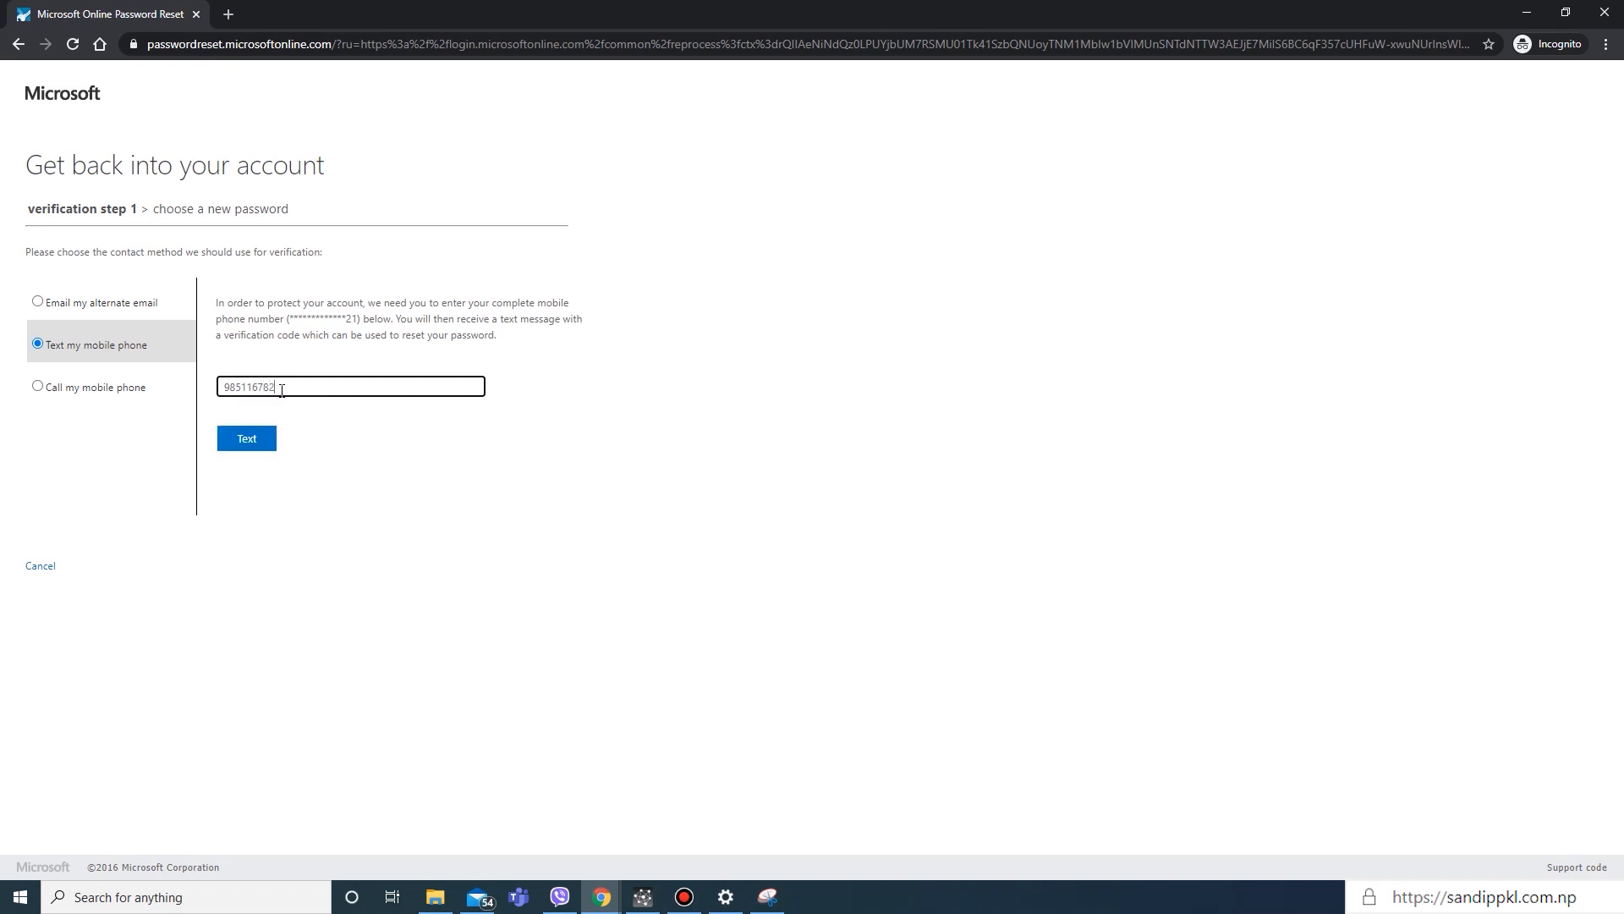
{"action": "left_click", "coordinate": [246, 437]}
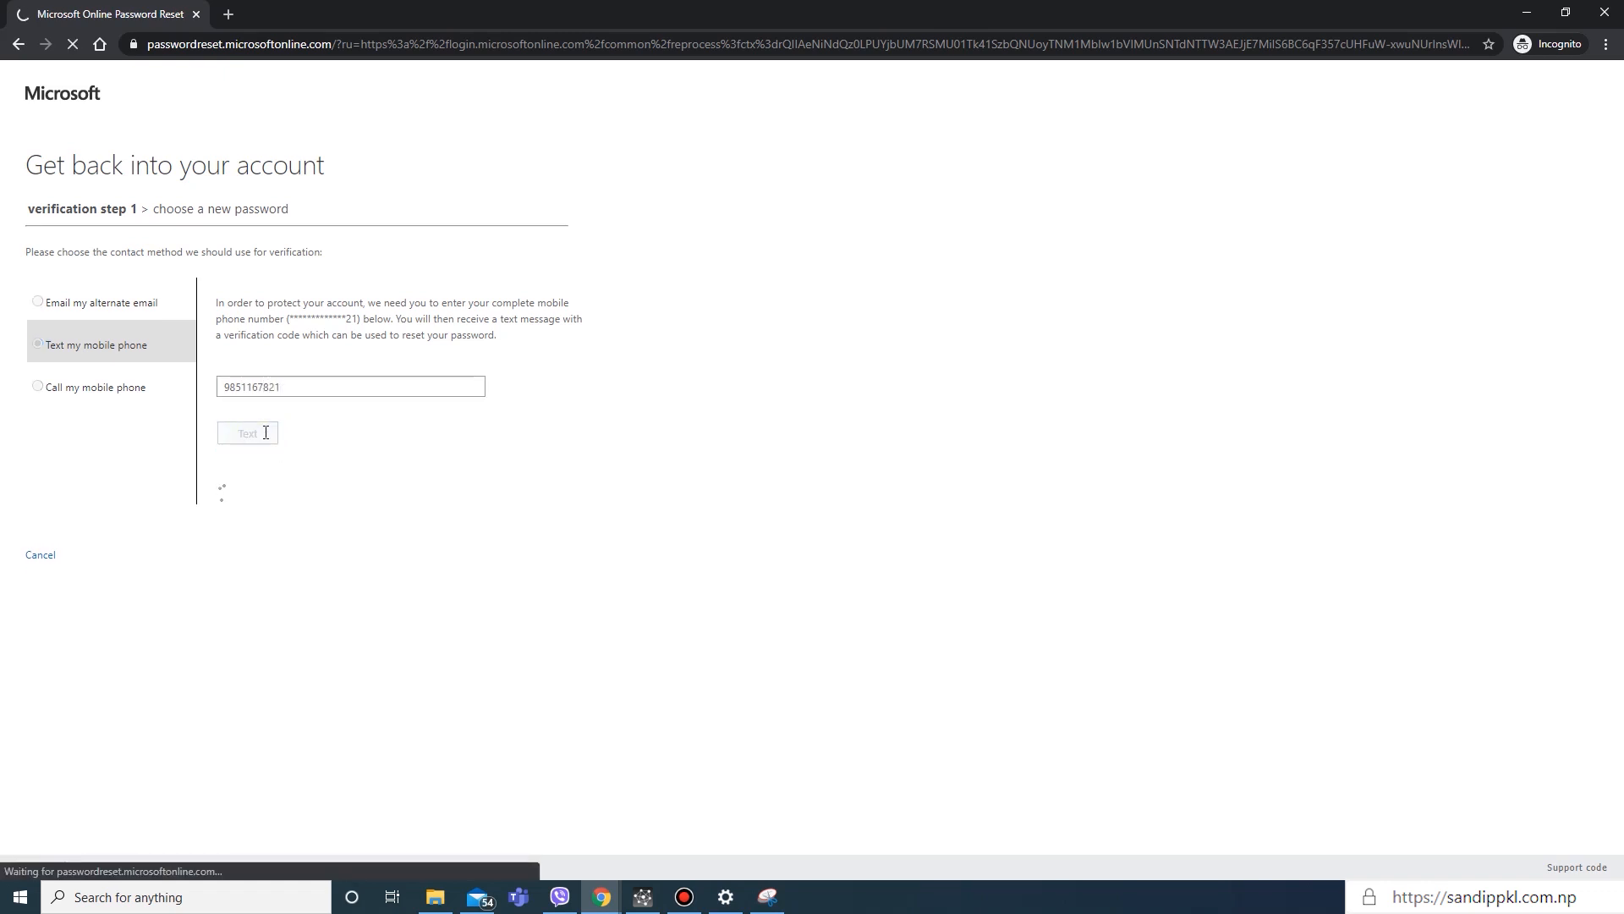
{"action": "left_click", "coordinate": [246, 432]}
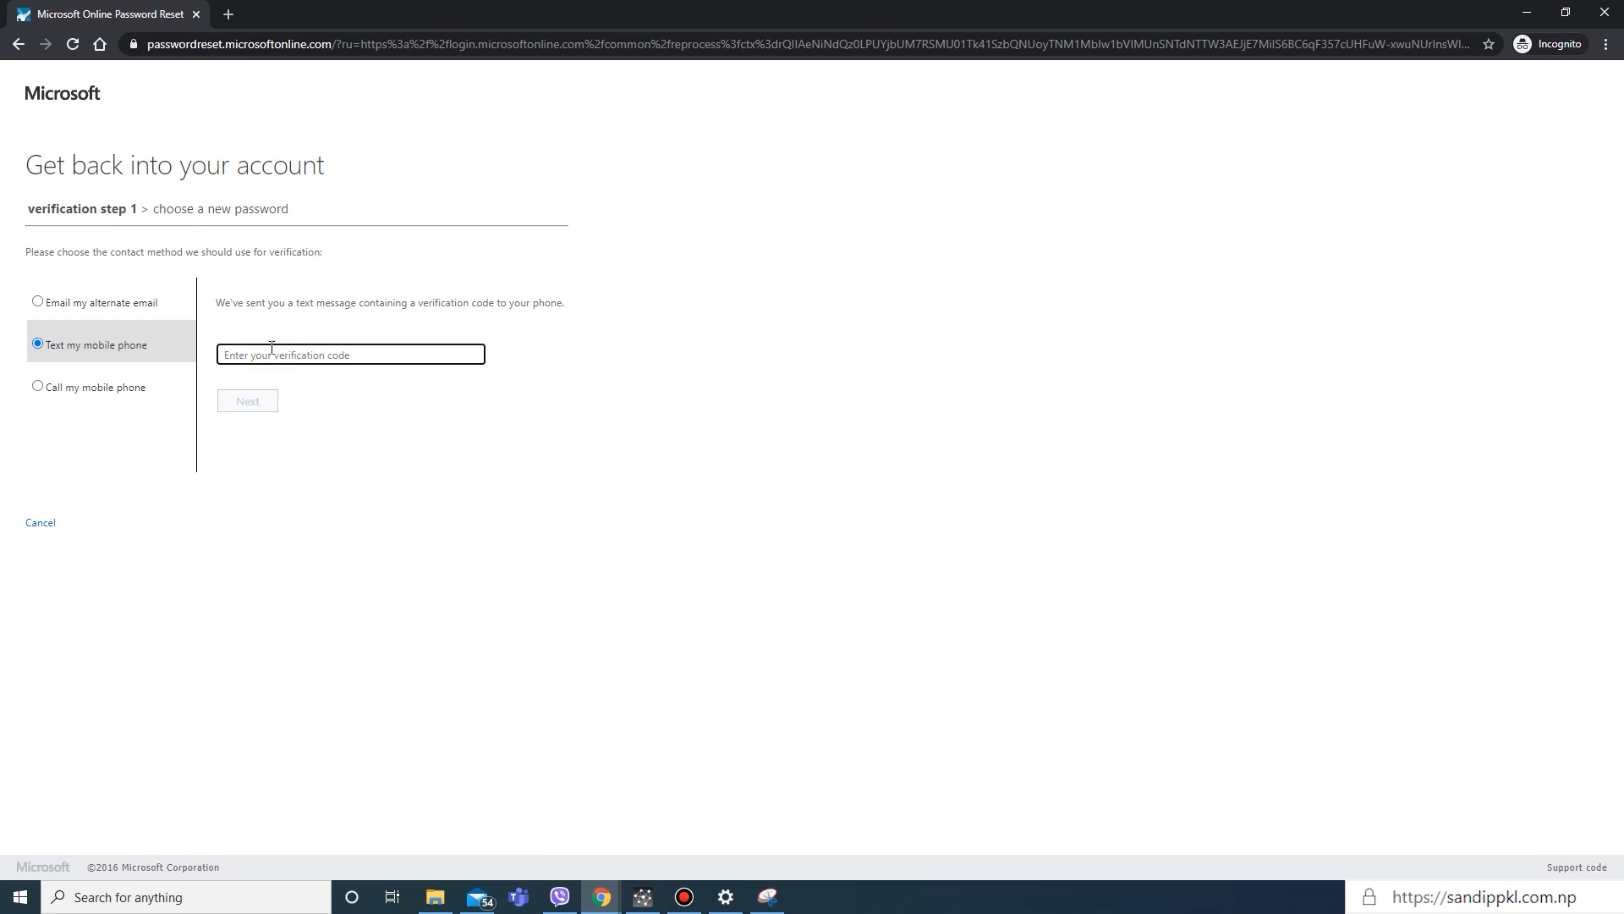
{"action": "mouse_move", "coordinate": [271, 392]}
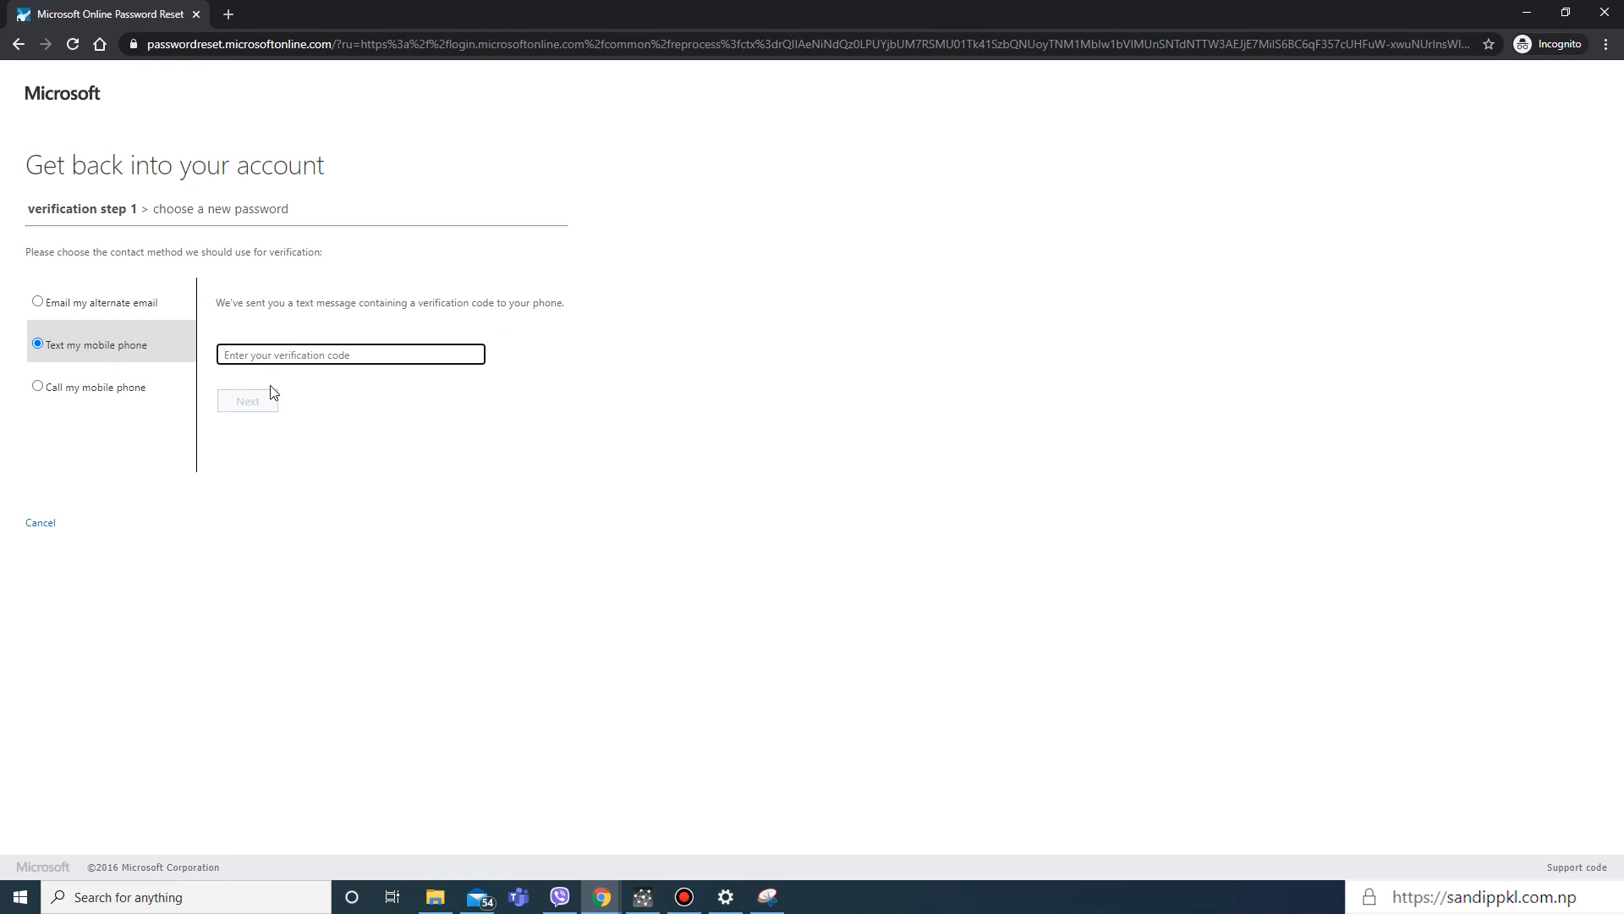
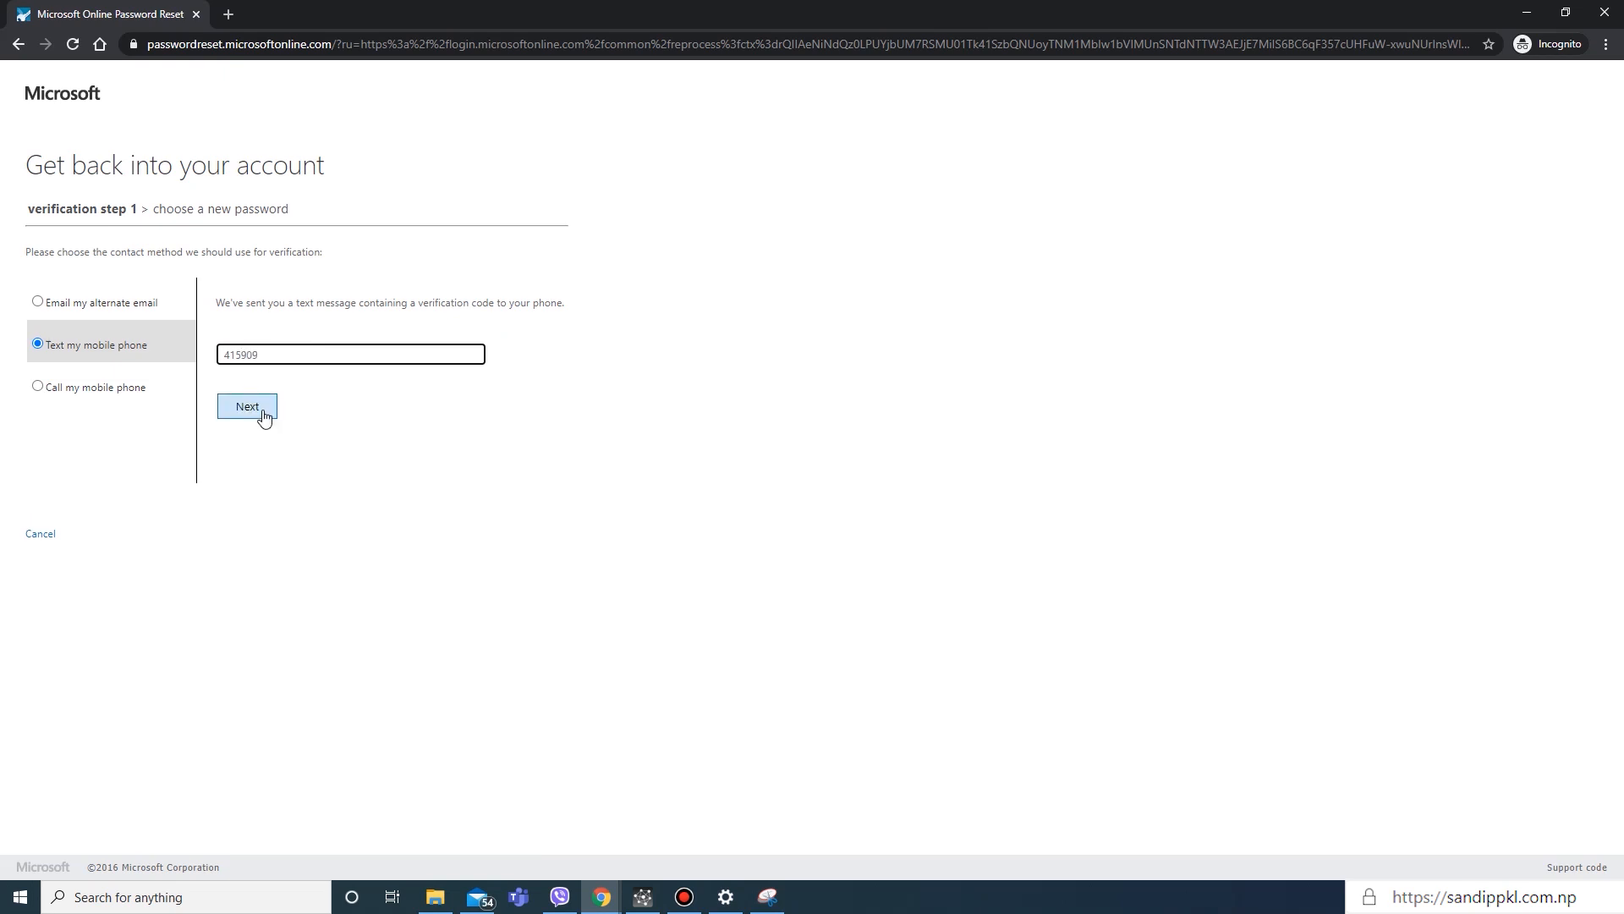
{"action": "left_click", "coordinate": [246, 406]}
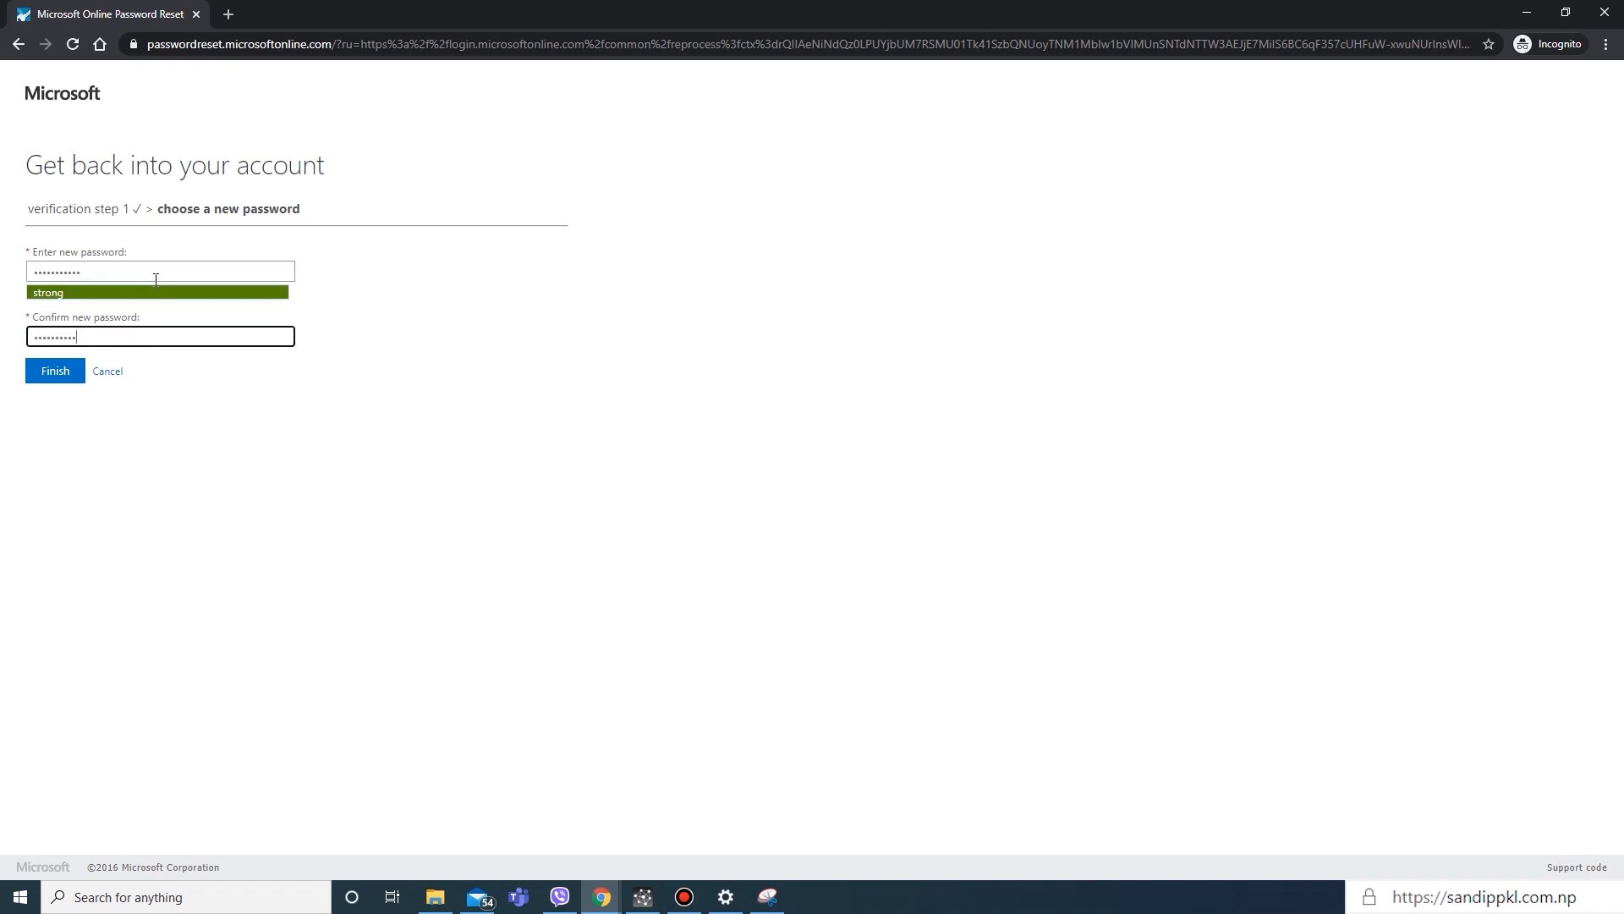
- Finish the reset with the new confirmed password
{"action": "left_click", "coordinate": [55, 370]}
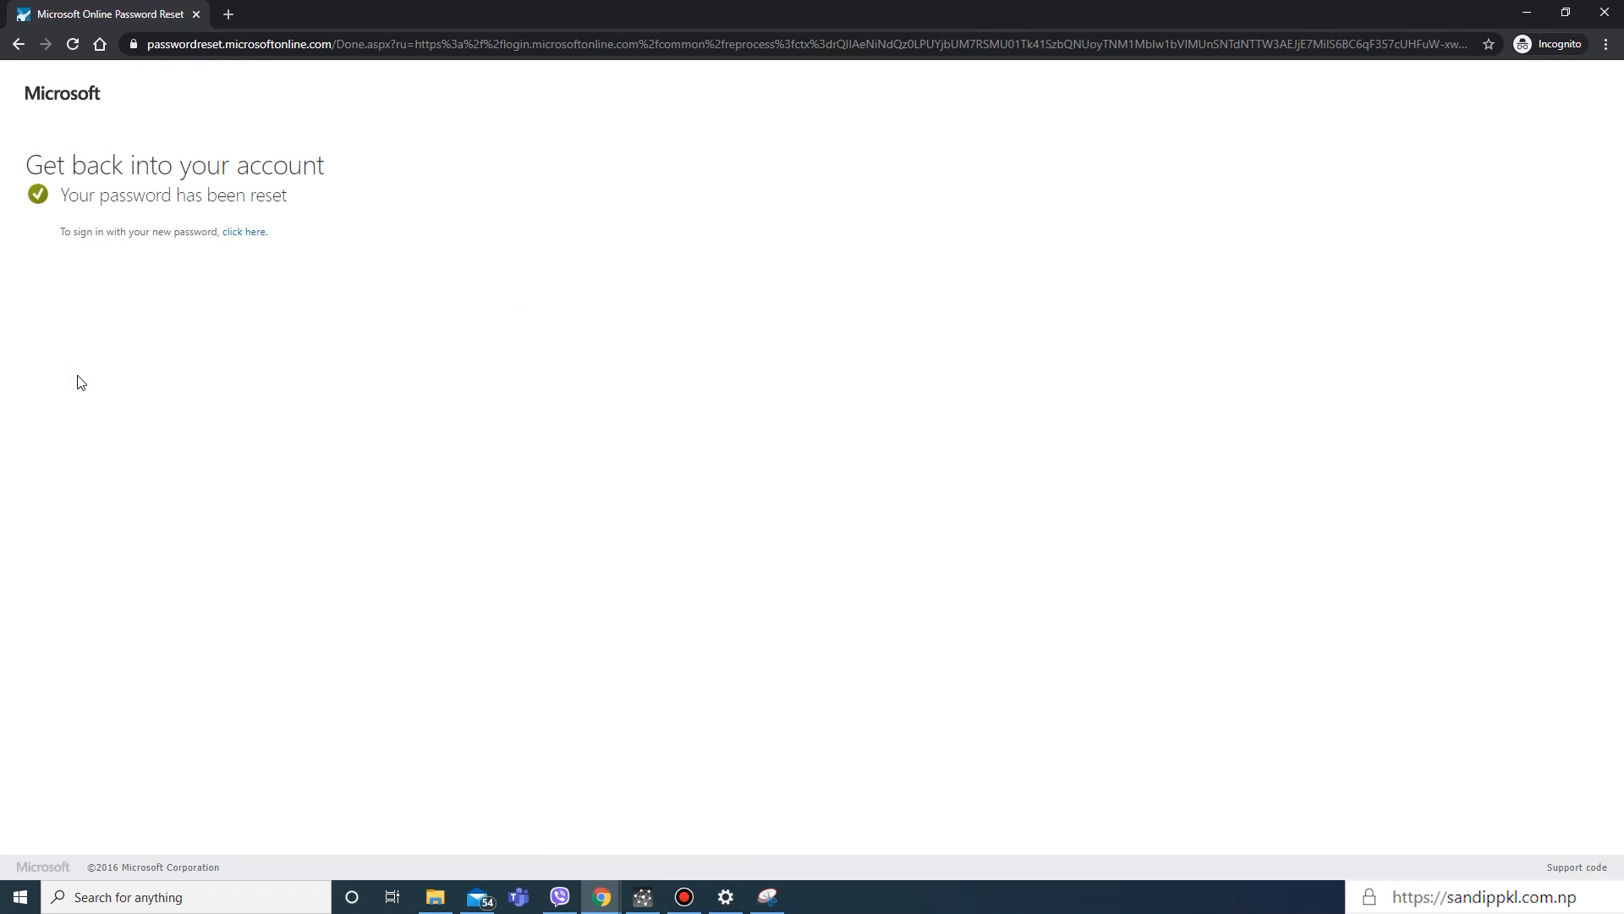
{"action": "mouse_move", "coordinate": [244, 230]}
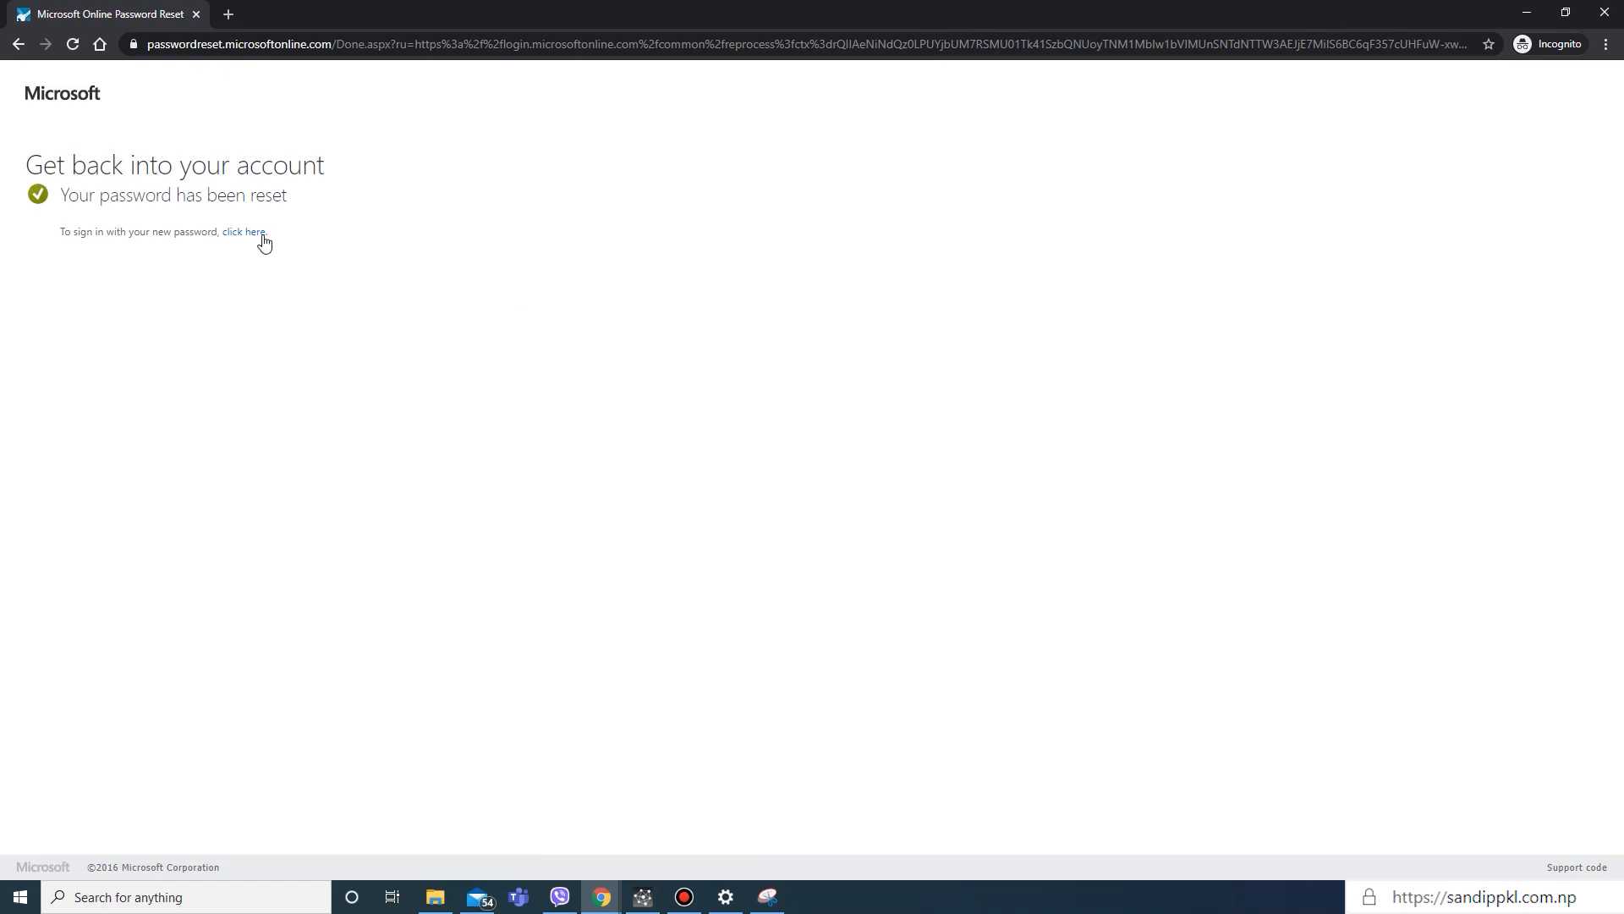
{"action": "left_click", "coordinate": [244, 231]}
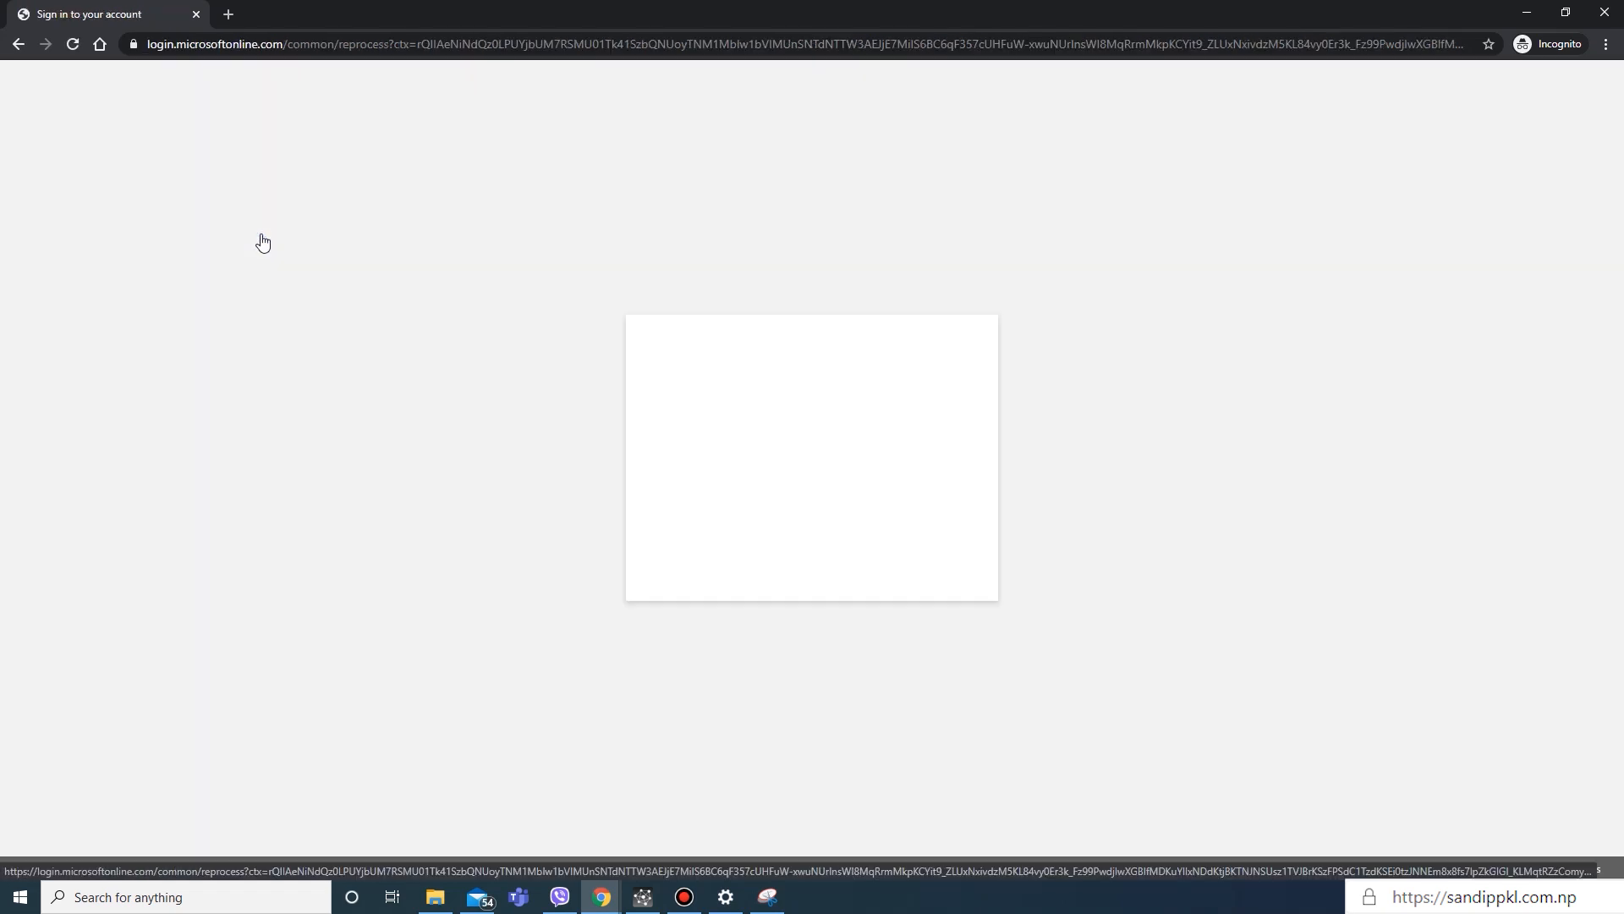
{"action": "left_click", "coordinate": [812, 423]}
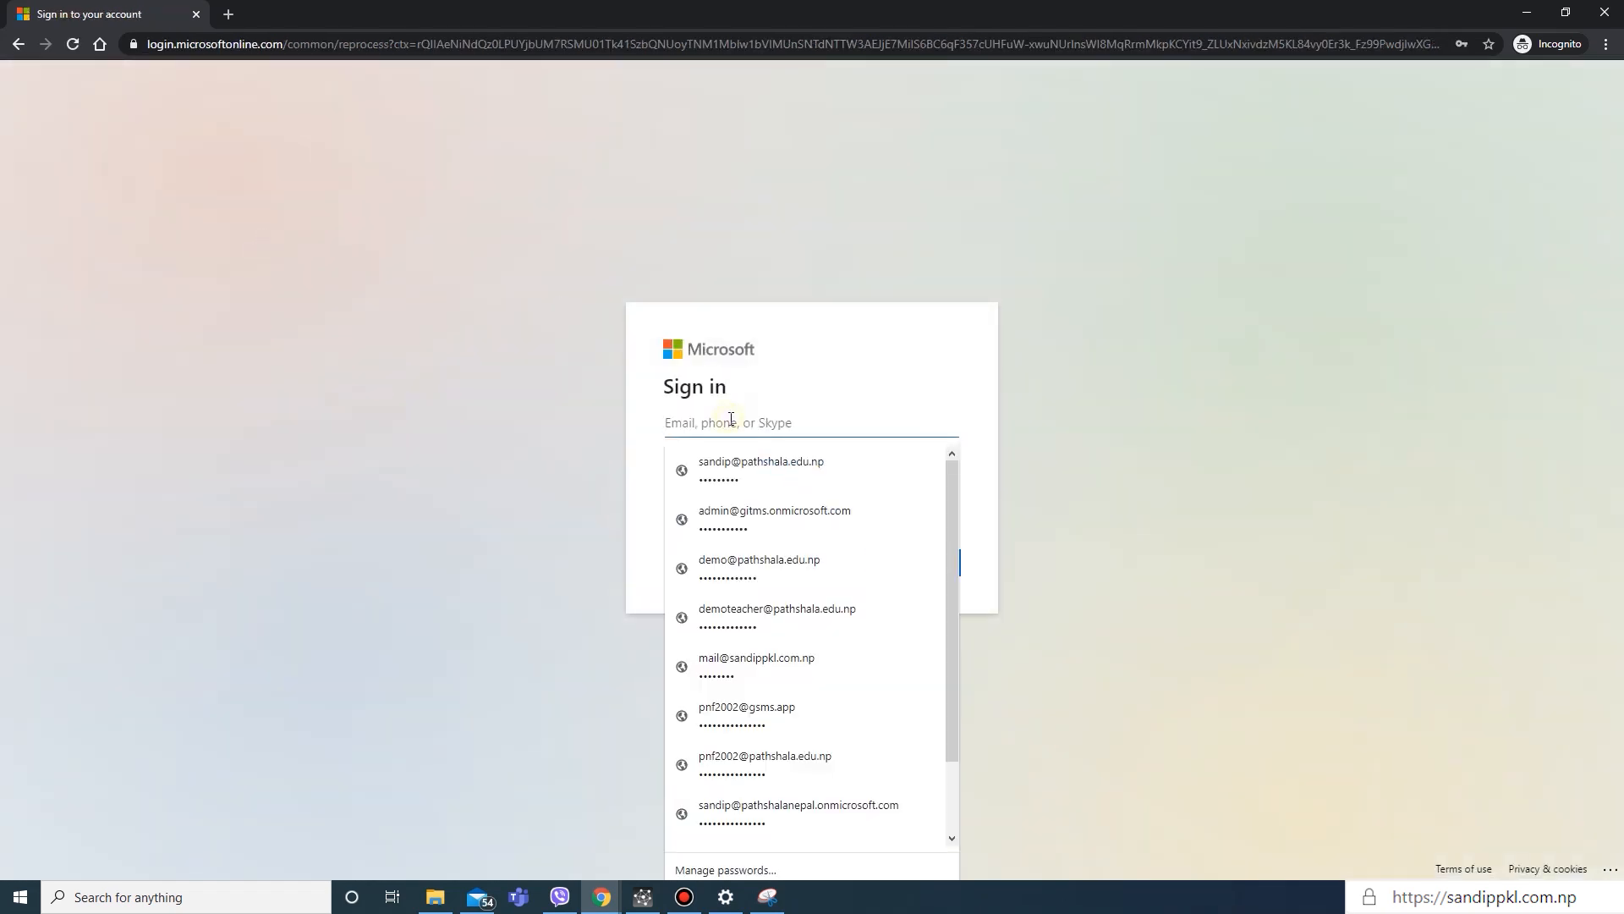
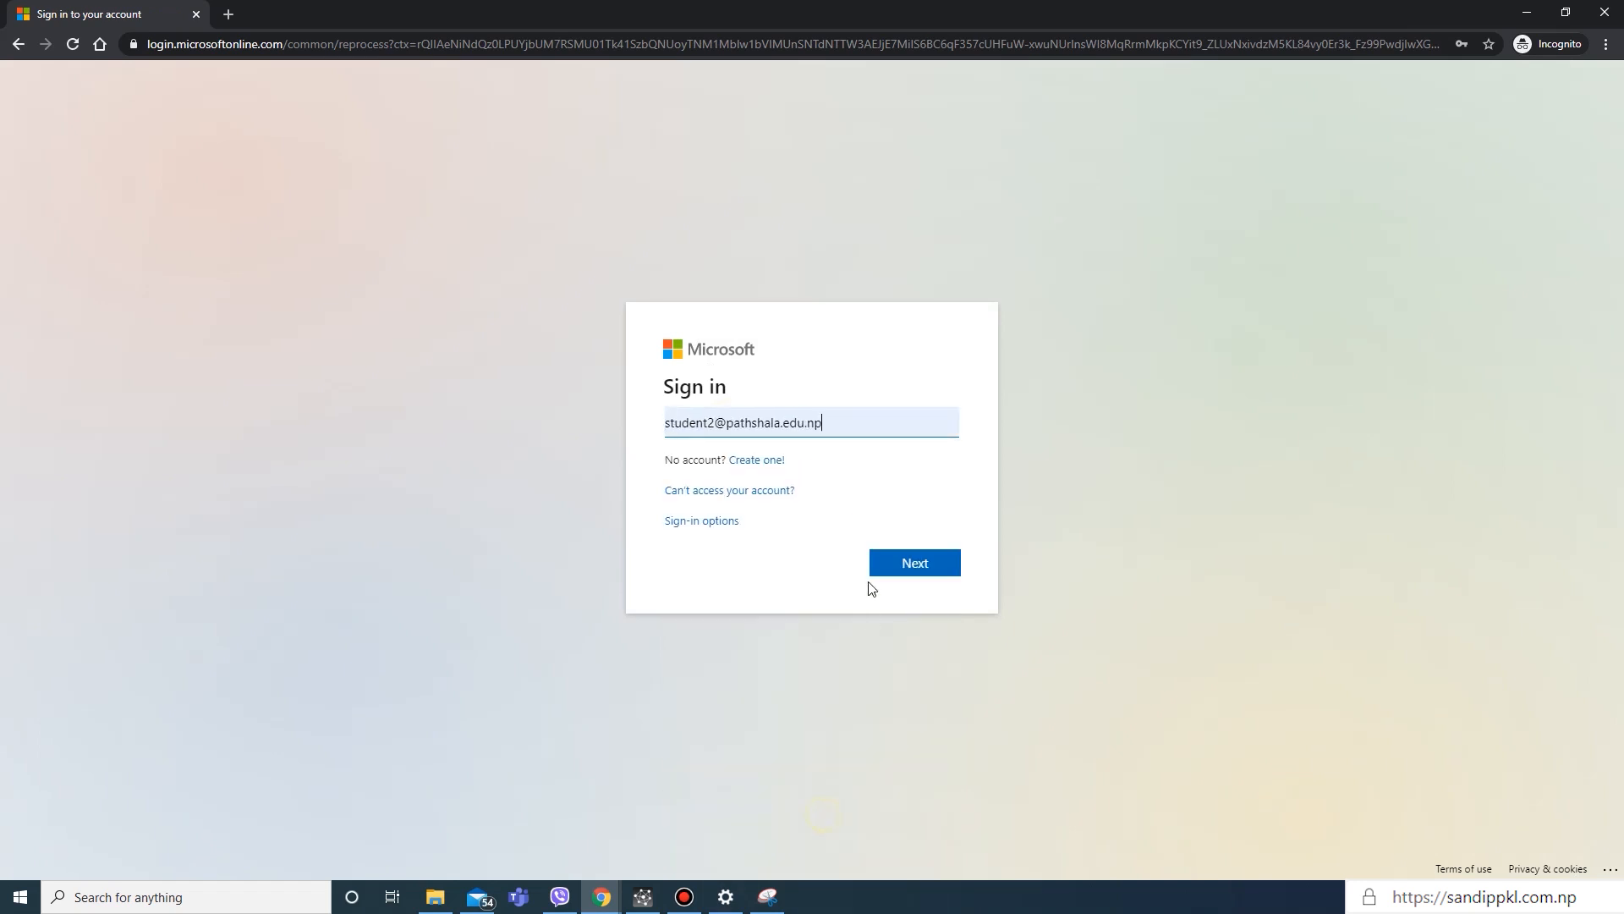
{"action": "left_click", "coordinate": [913, 562]}
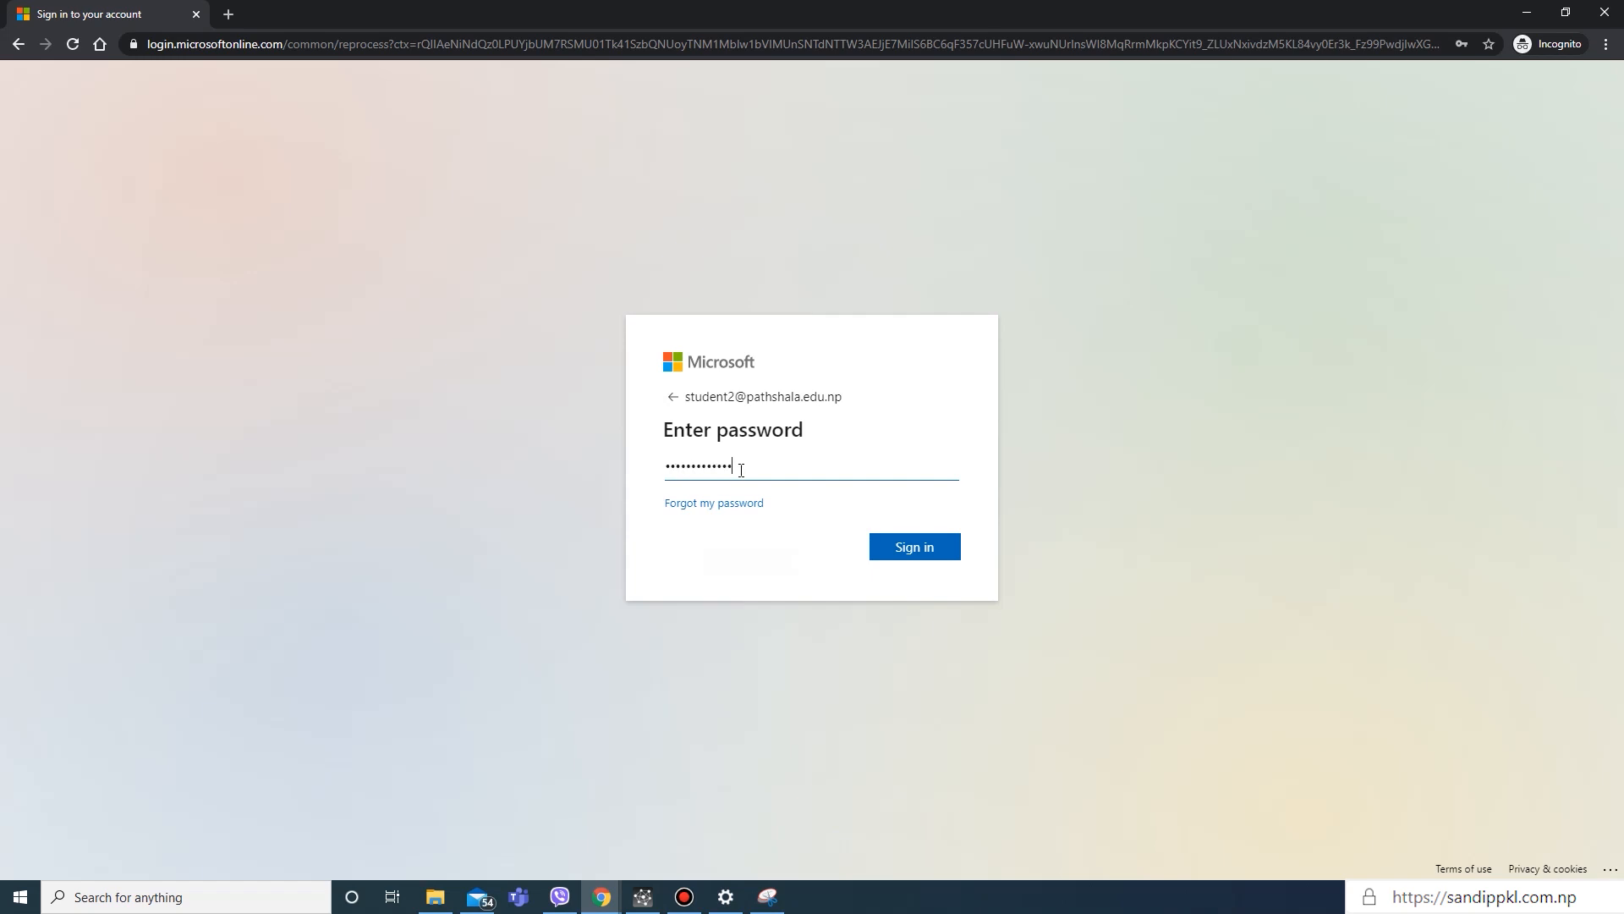
- Sign in with the new password, re-entering it after the incorrect-password error
{"action": "left_click", "coordinate": [914, 547]}
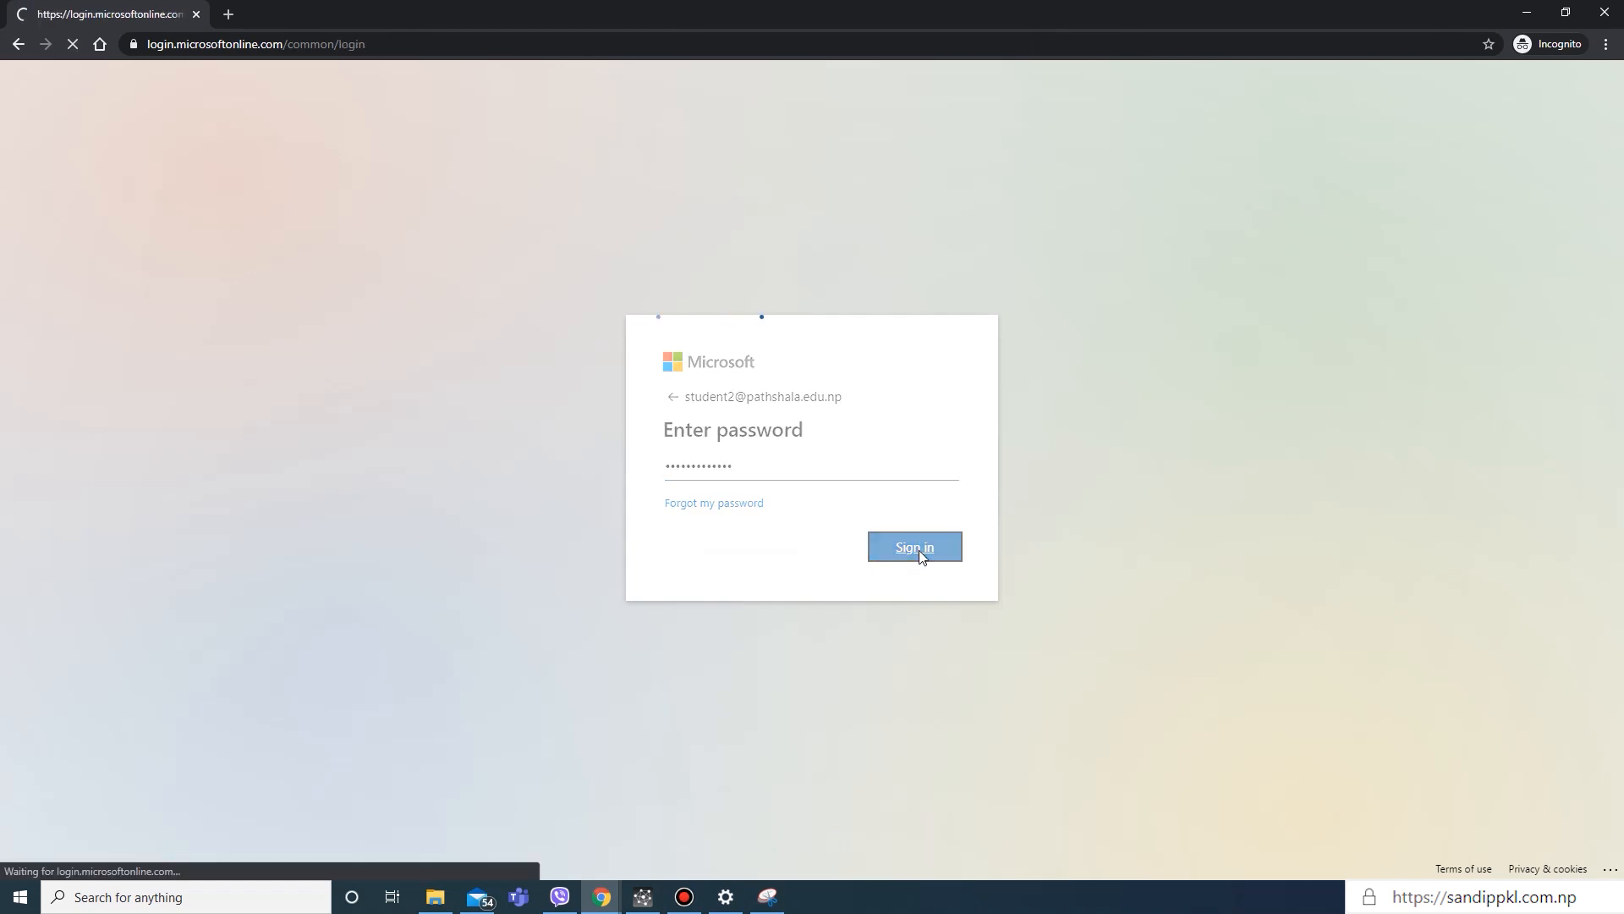
{"action": "left_click", "coordinate": [914, 545]}
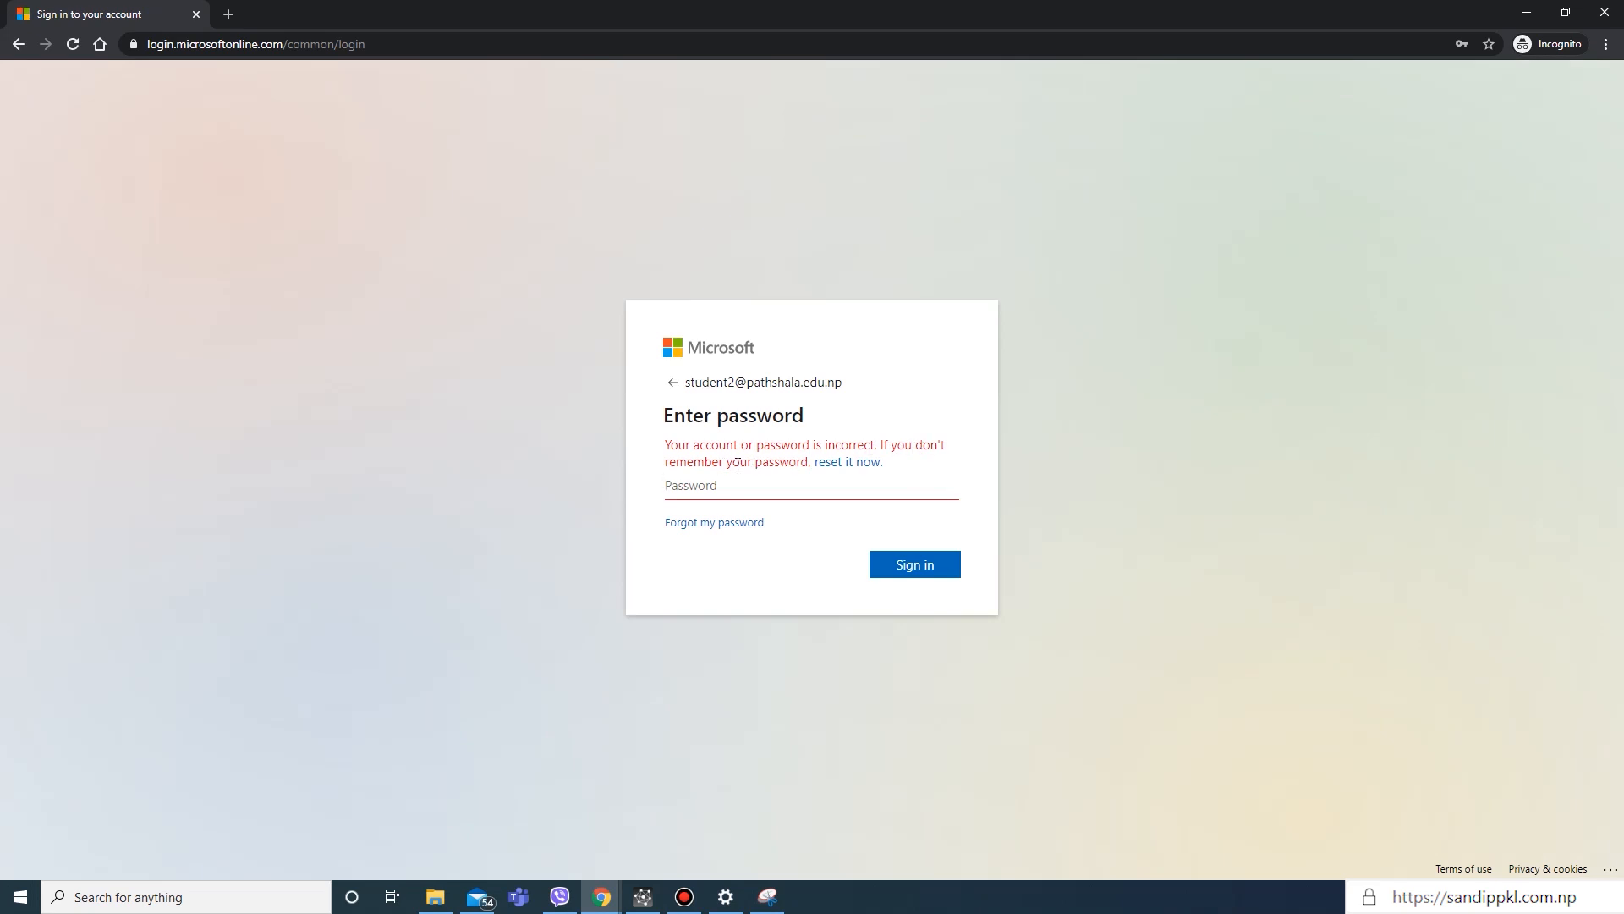
{"action": "left_click", "coordinate": [811, 485]}
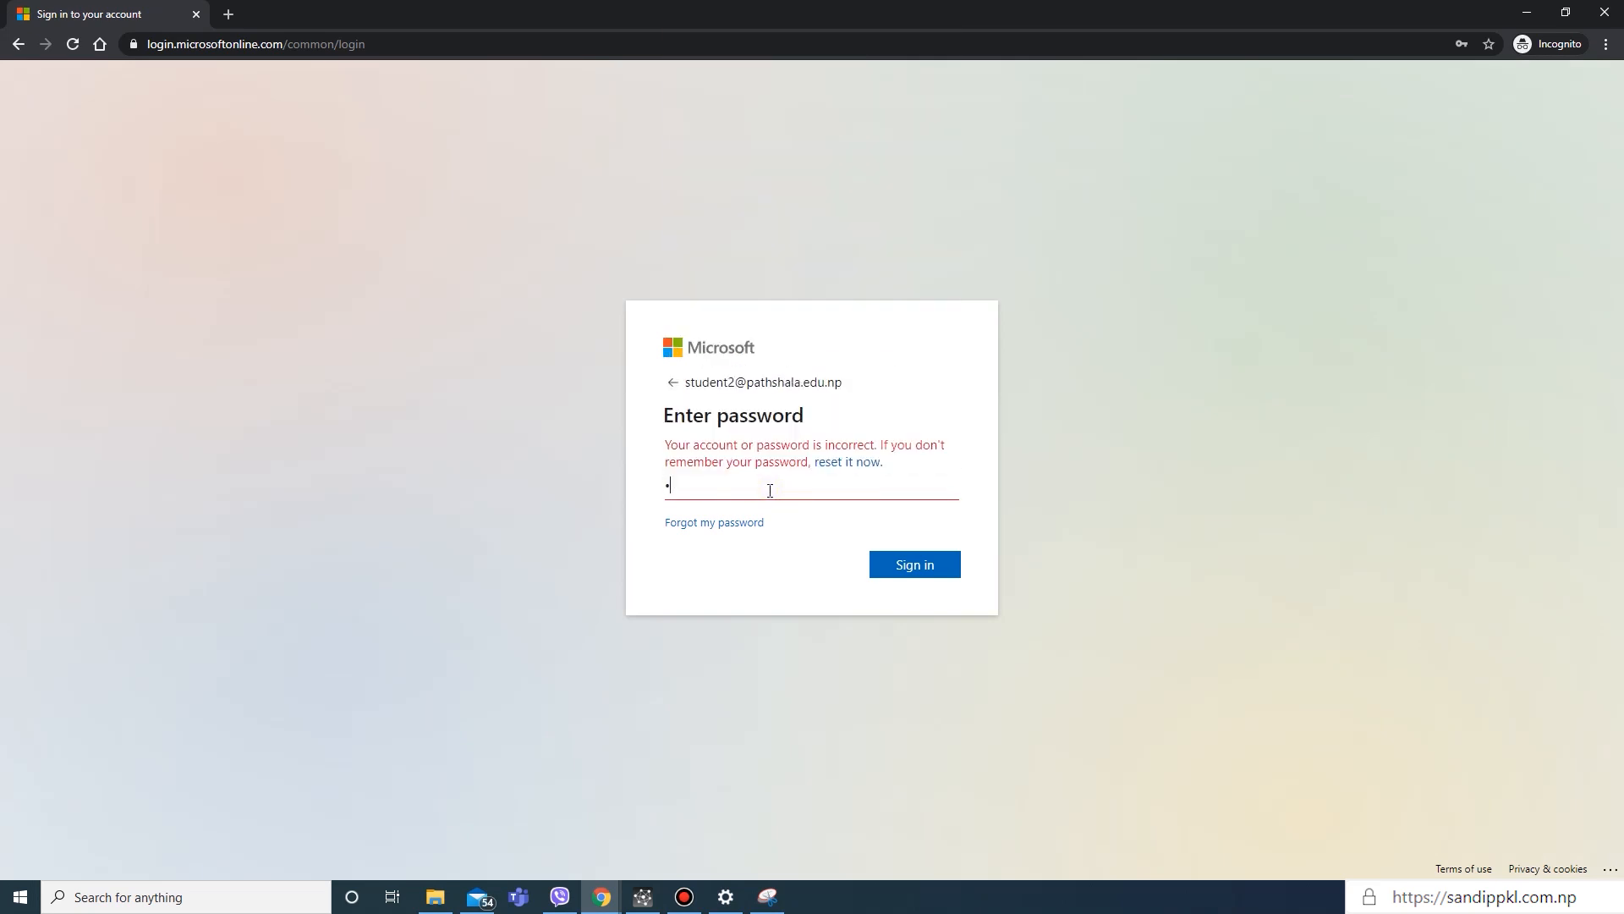
{"action": "type", "text": "password"}
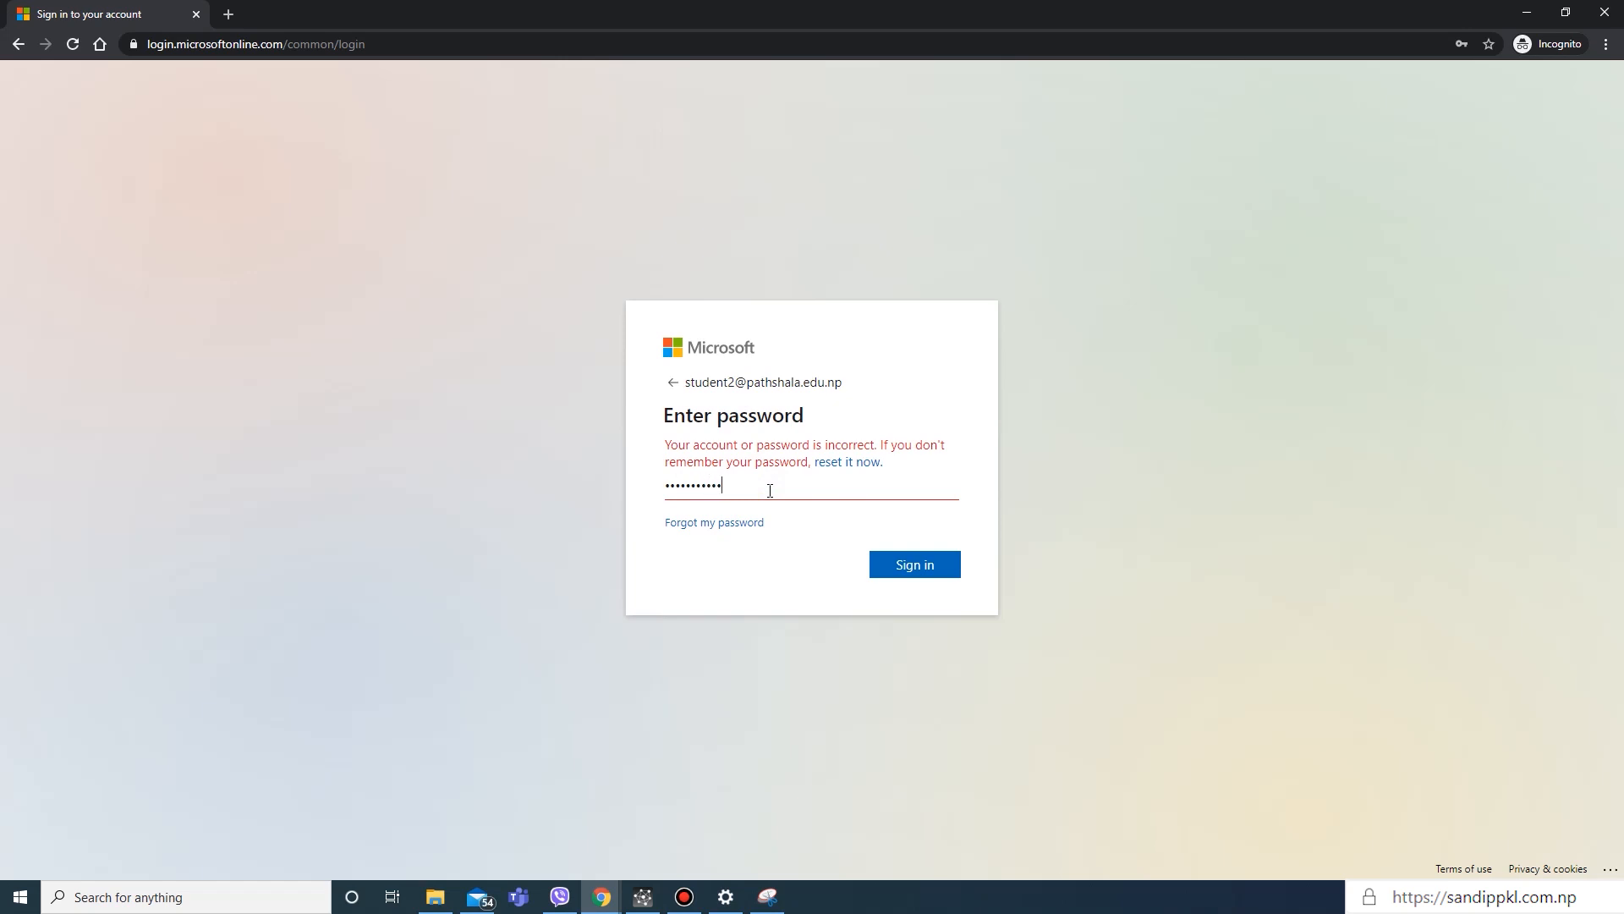
{"action": "left_click", "coordinate": [913, 564]}
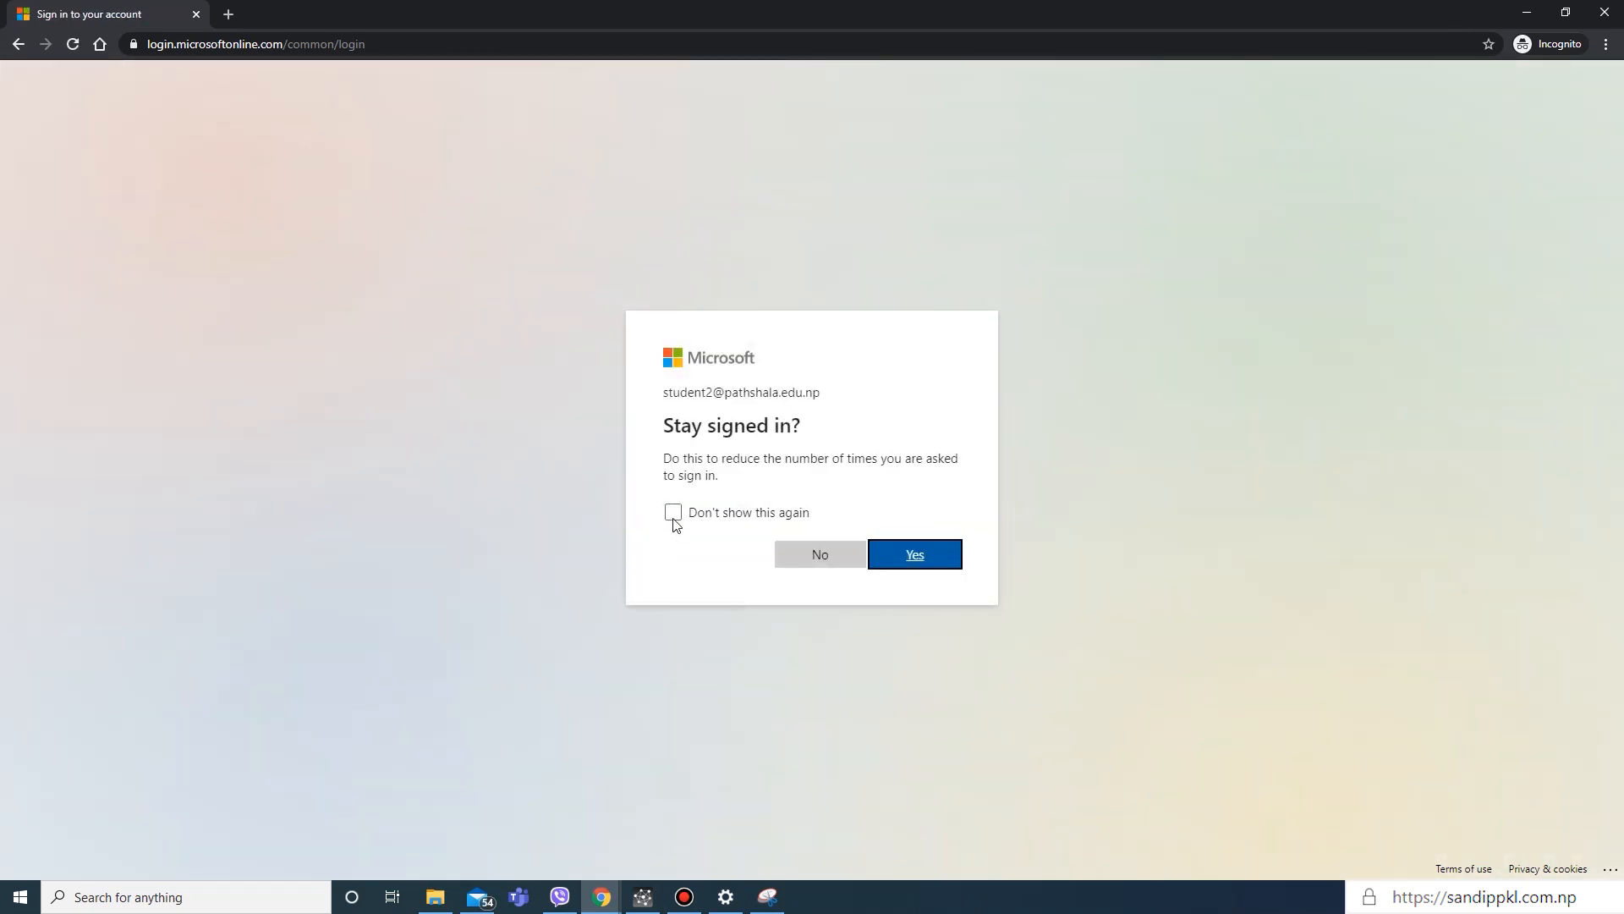
- Answer 'Stay signed in?', retry past the Teams error page, and open a new tab
{"action": "left_click", "coordinate": [913, 553]}
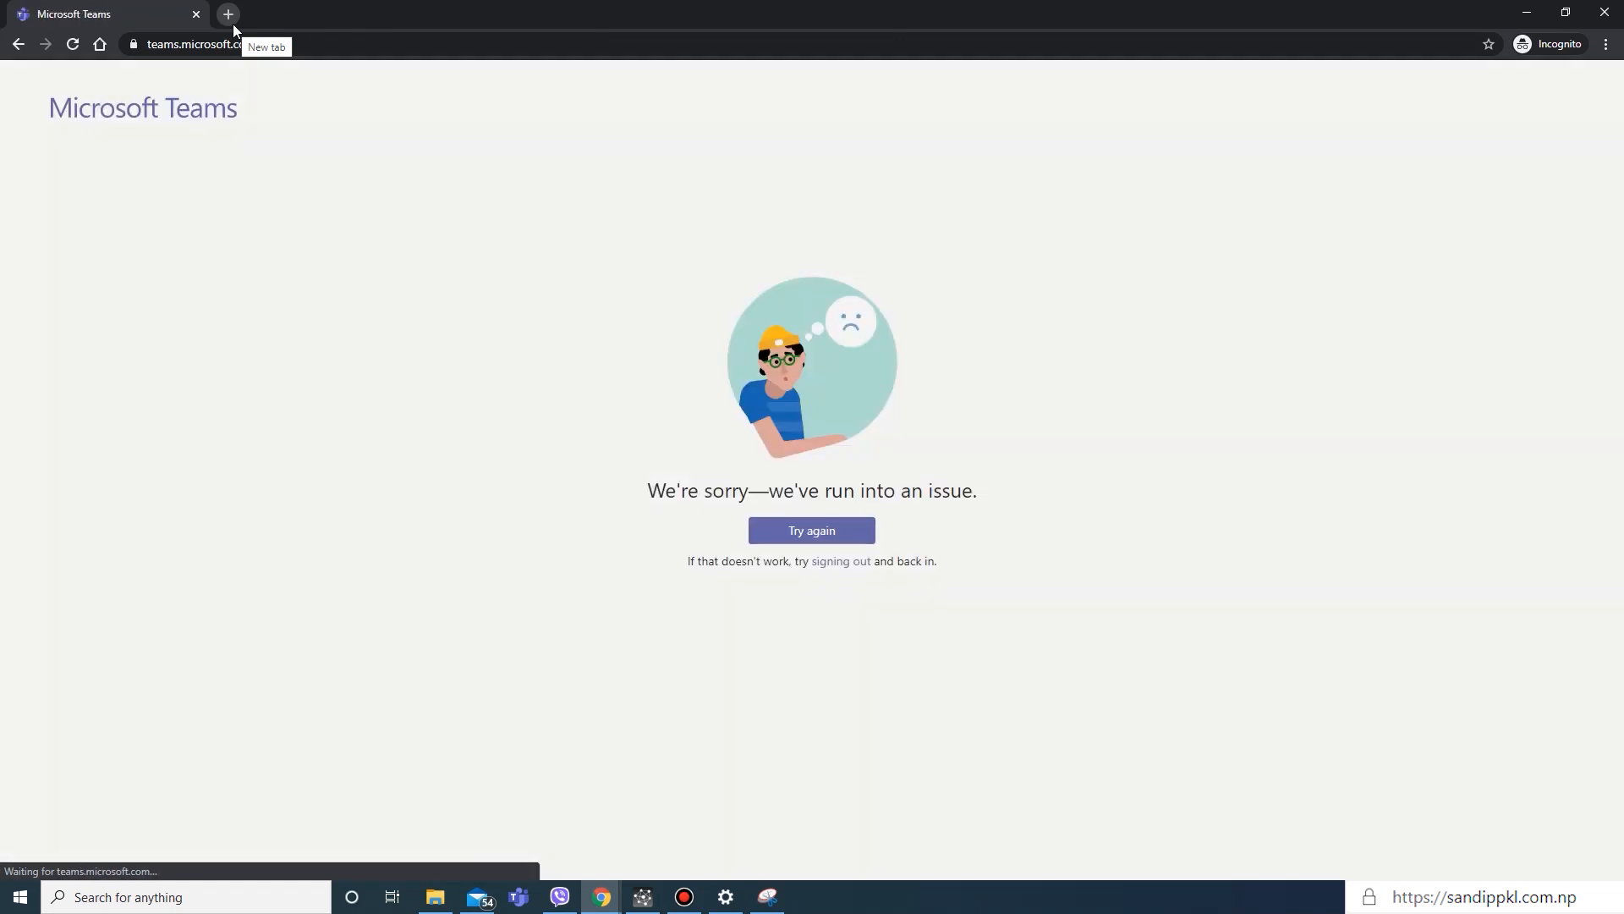
{"action": "left_click", "coordinate": [811, 529]}
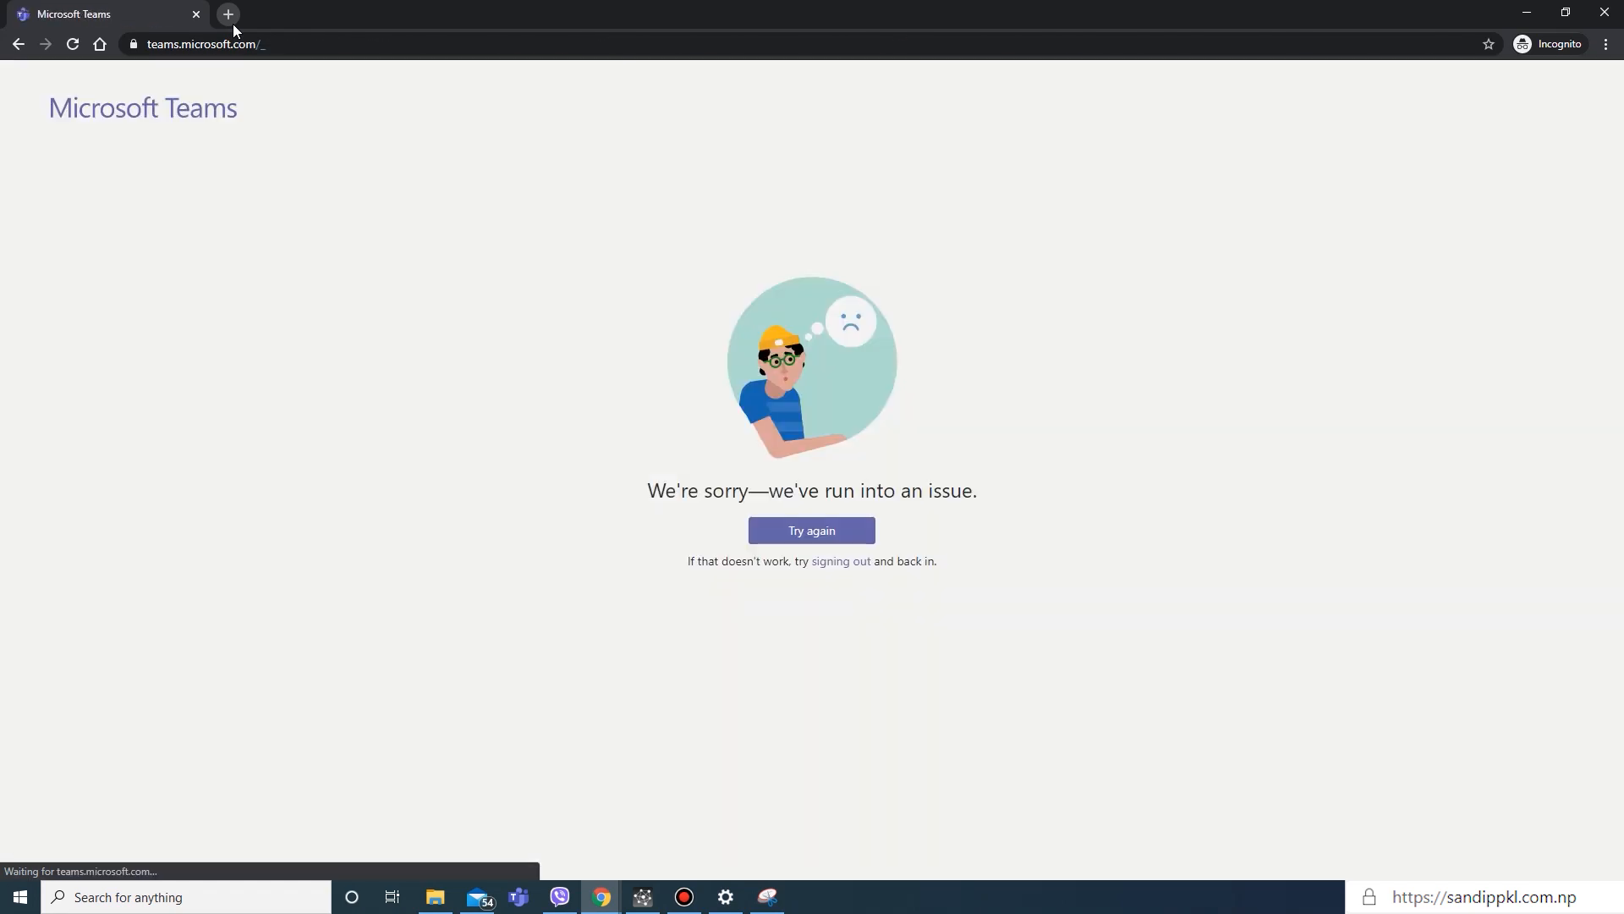
{"action": "left_click", "coordinate": [811, 530]}
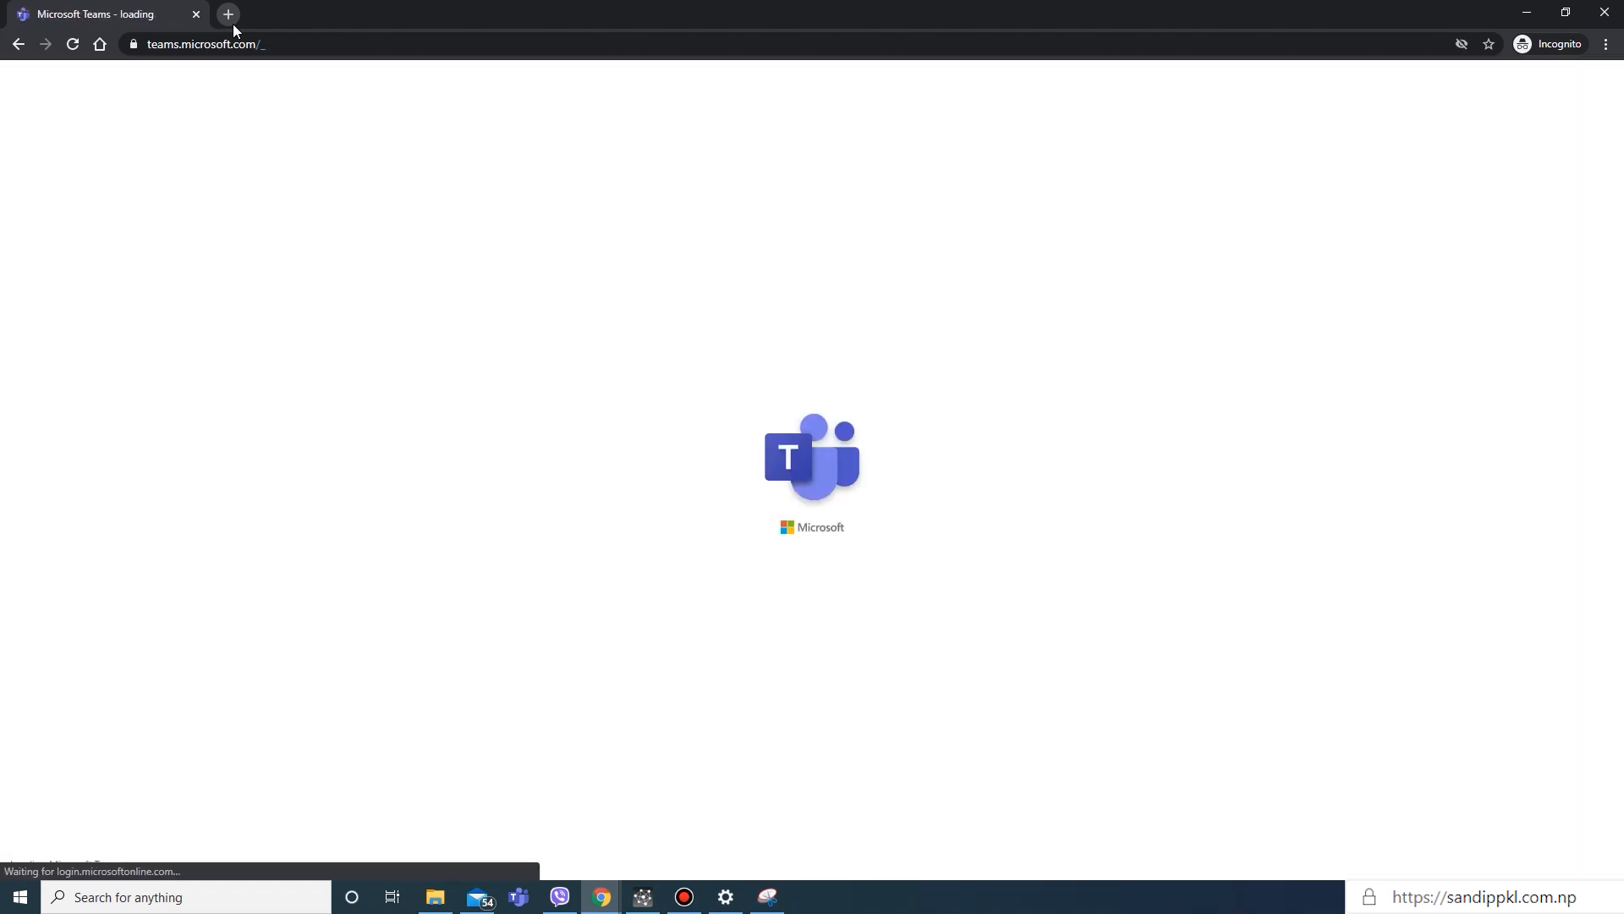
{"action": "left_click", "coordinate": [227, 14]}
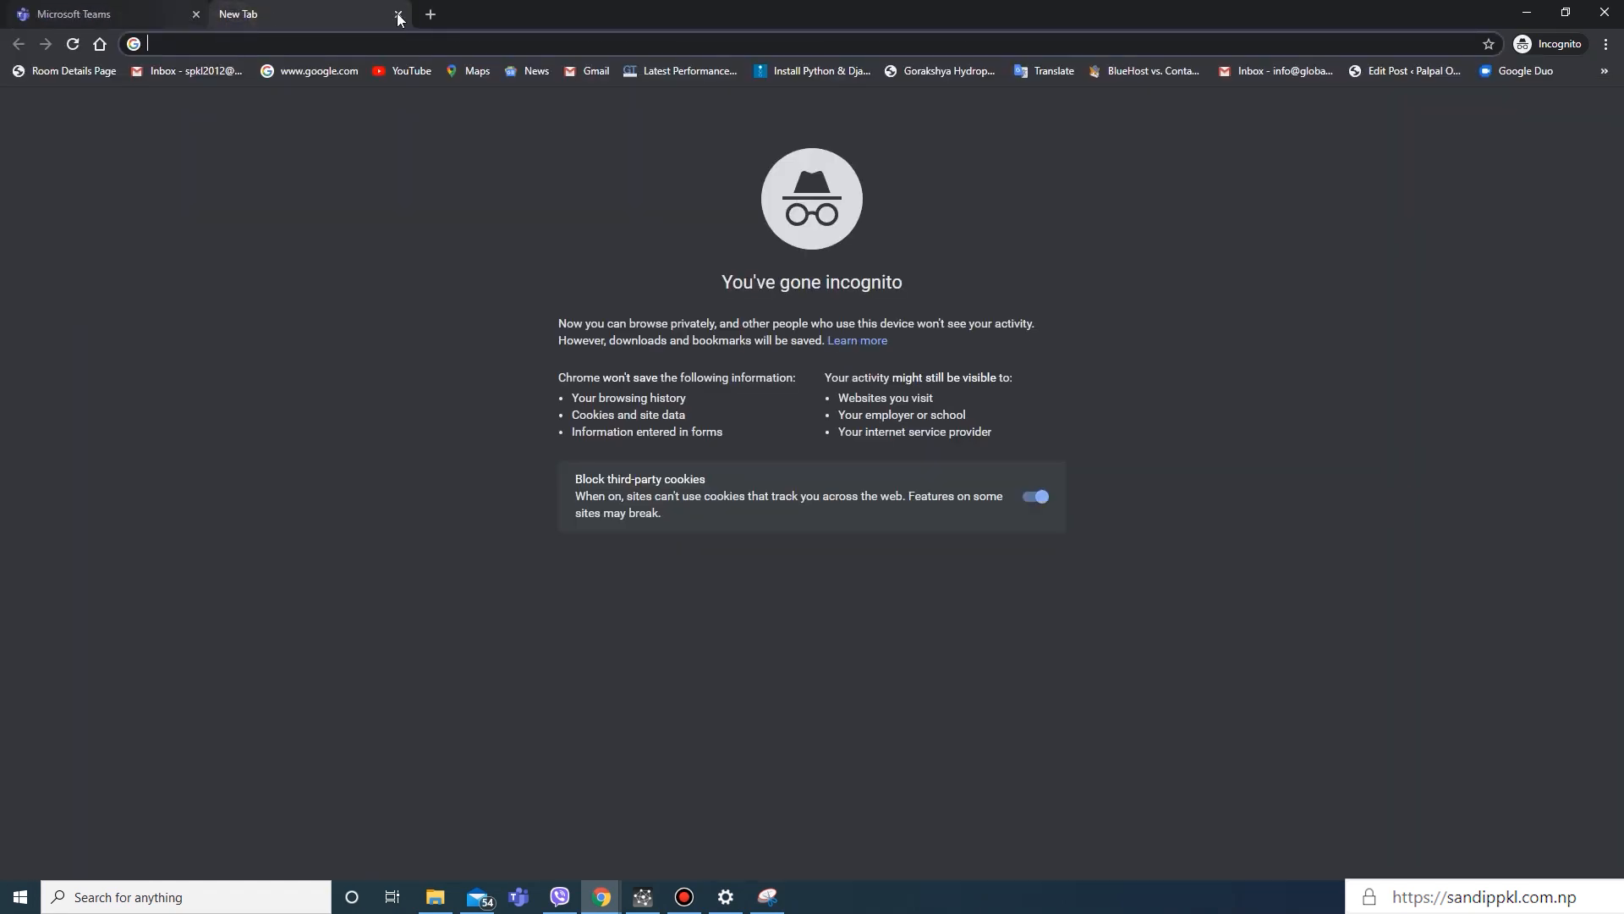